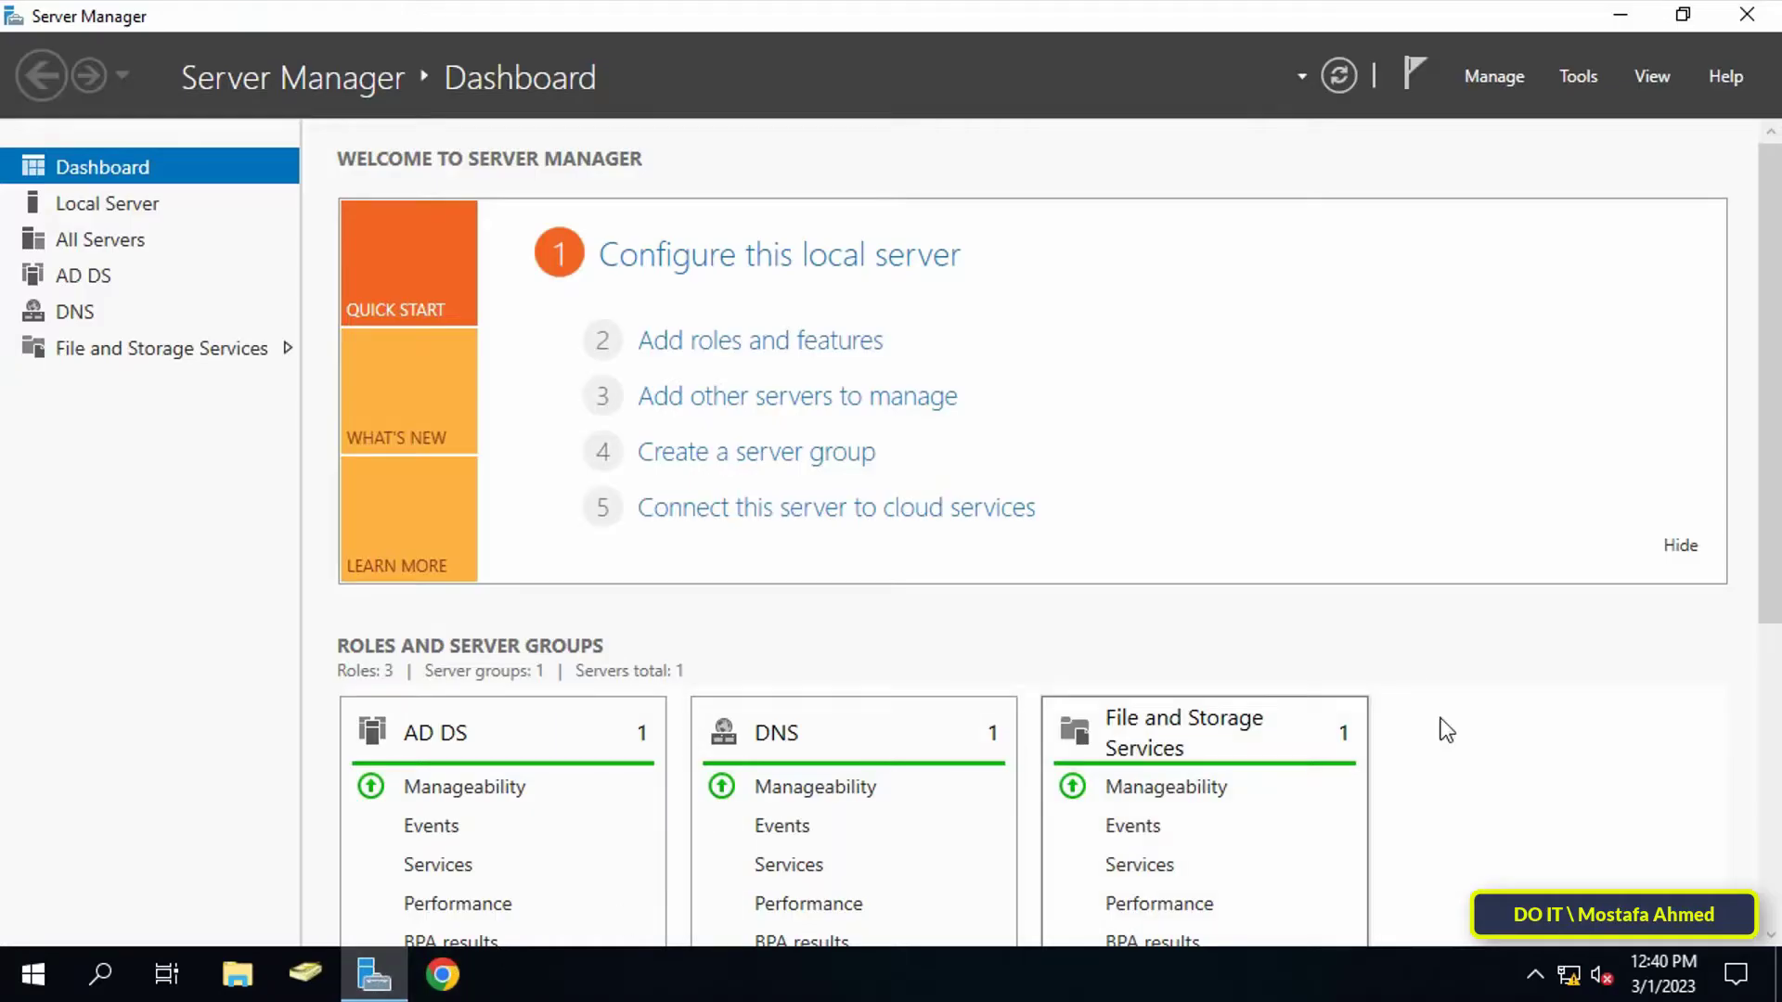
Step: Launch Group Policy Management from Server Manager's Tools menu
click(1578, 77)
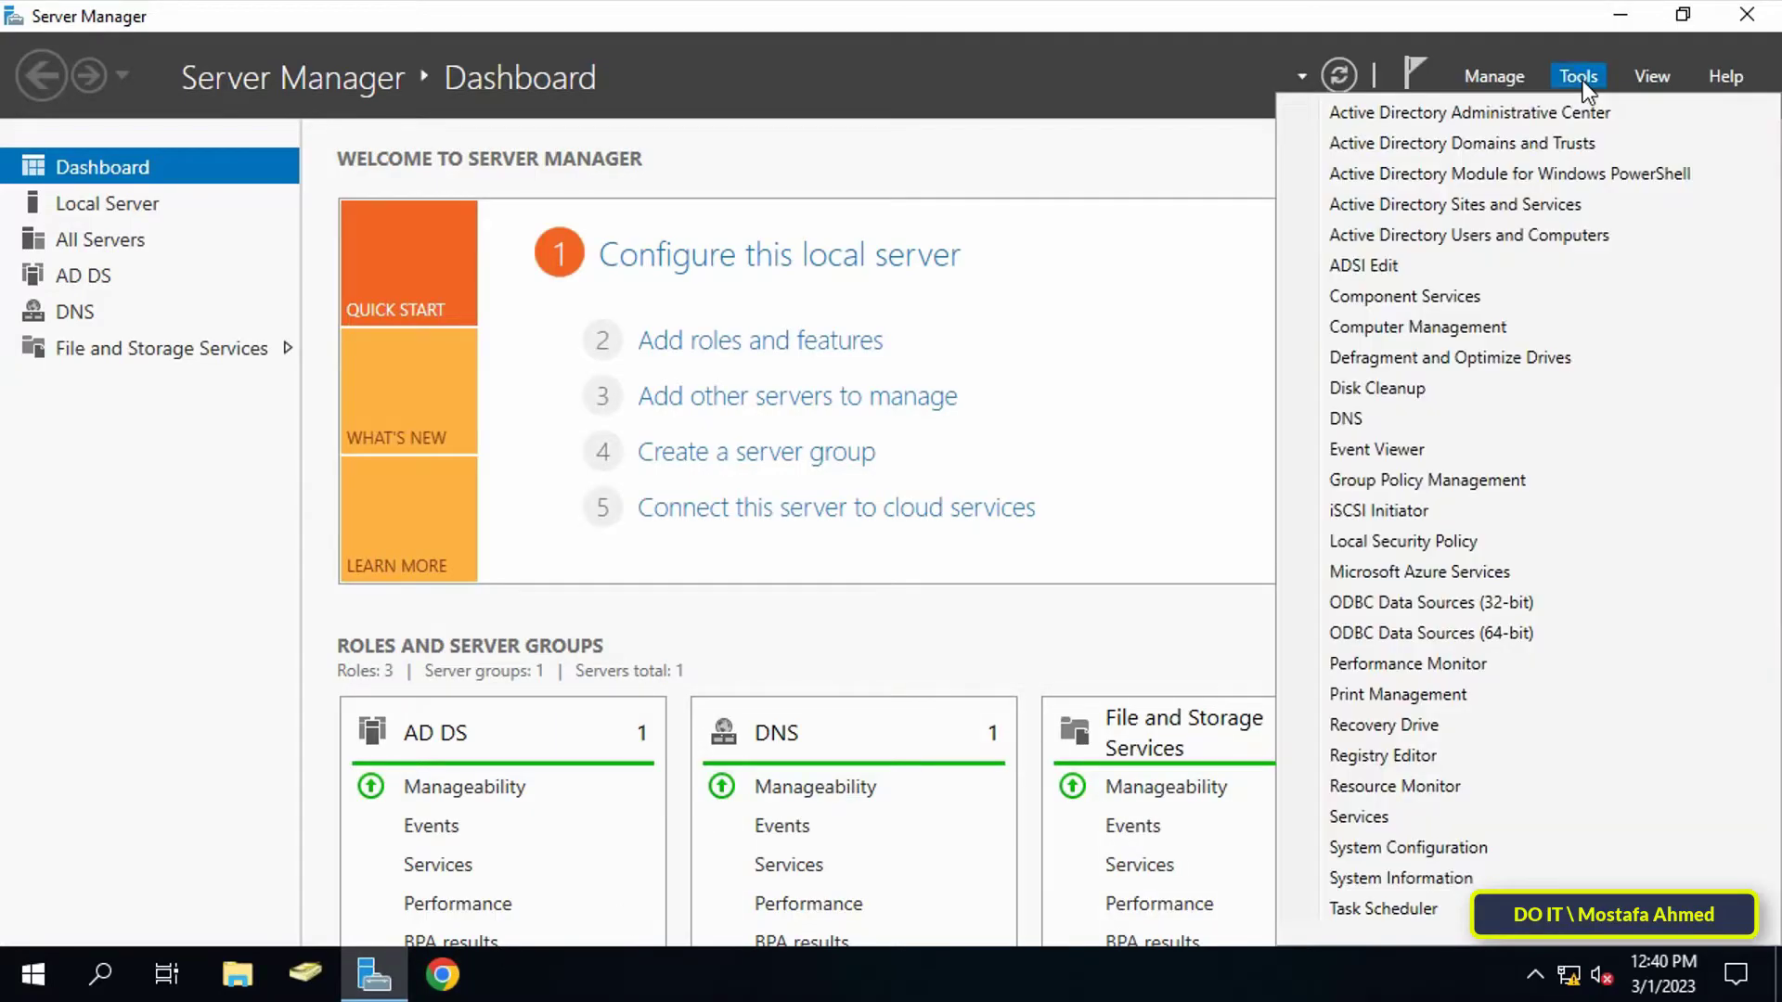
mouse_move(1428, 479)
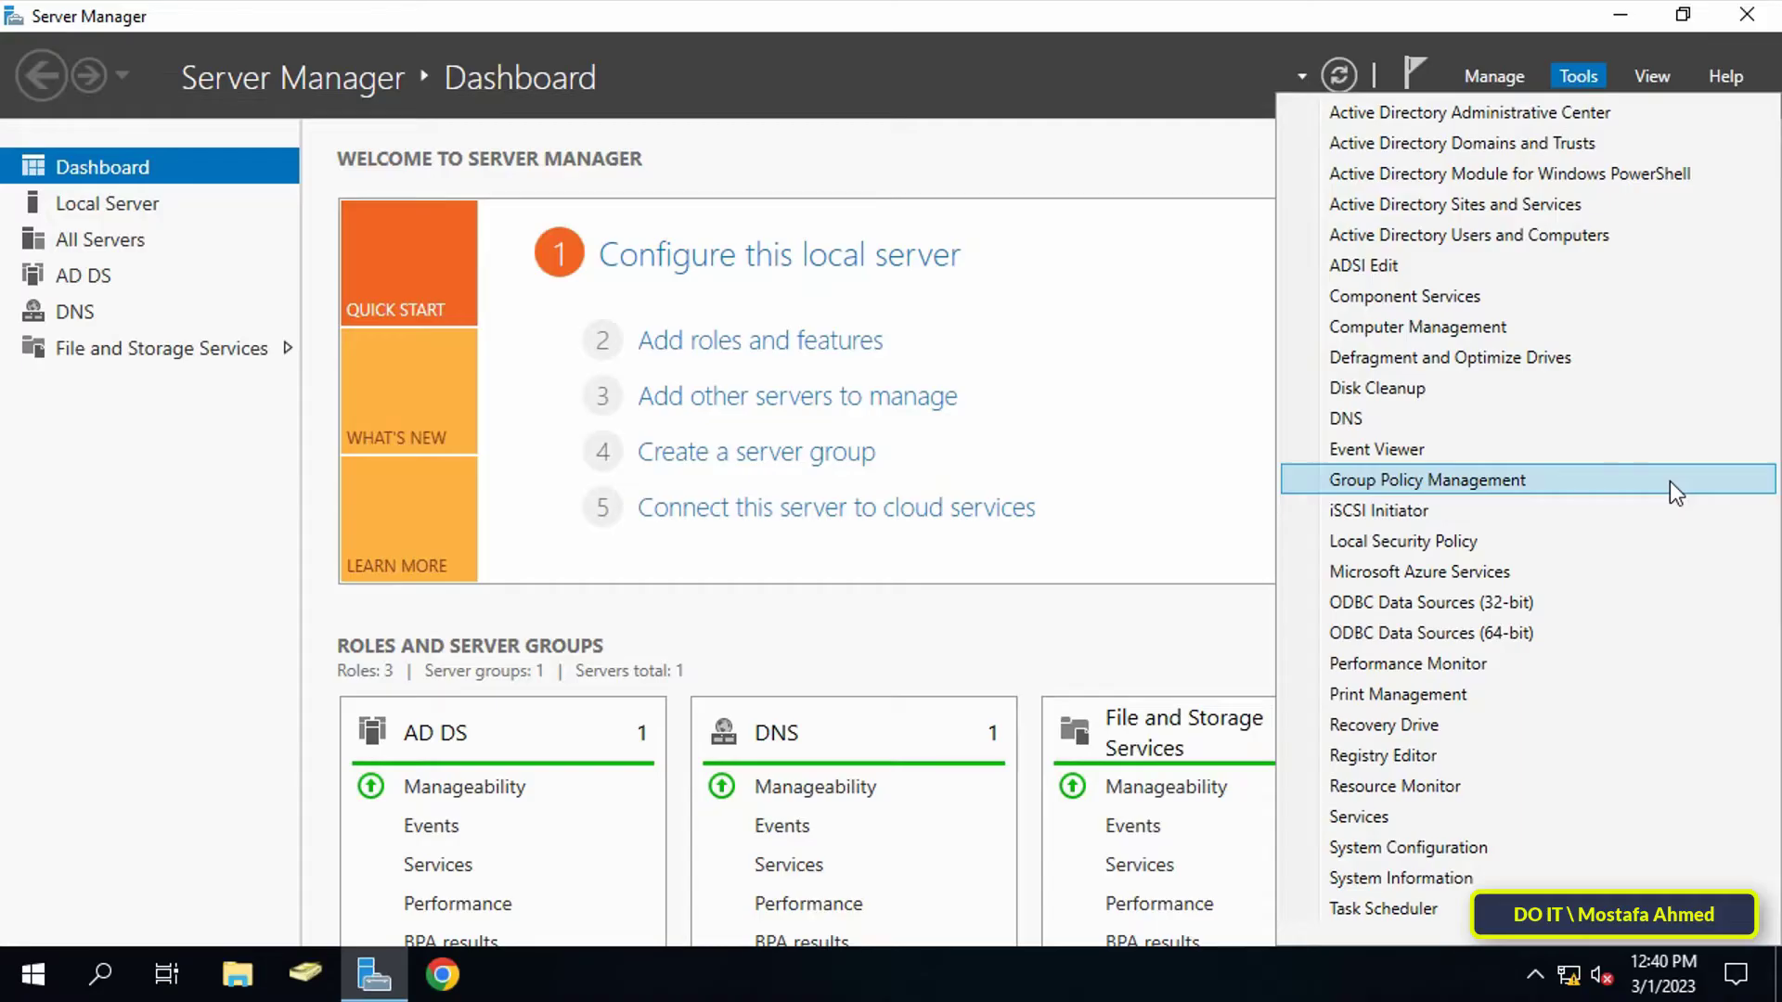
click(1429, 479)
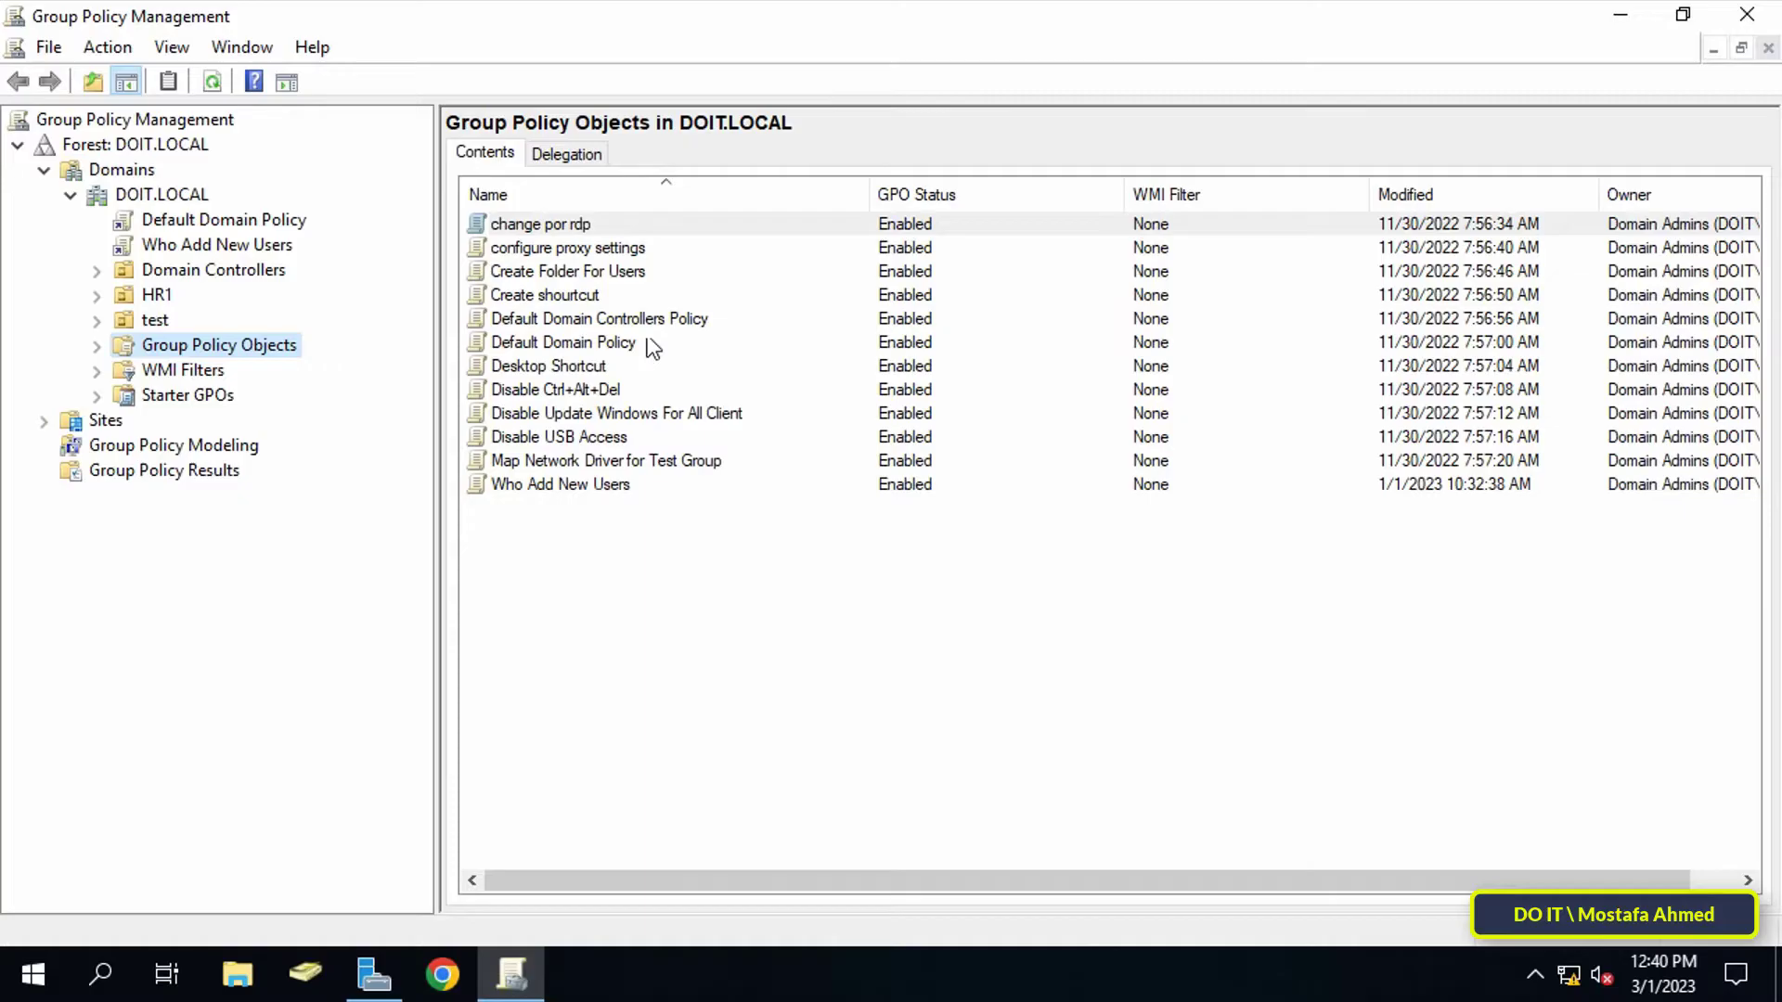
Step: Create a new GPO named 'Blocking Apps' under DOIT.LOCAL's Group Policy Objects
click(162, 194)
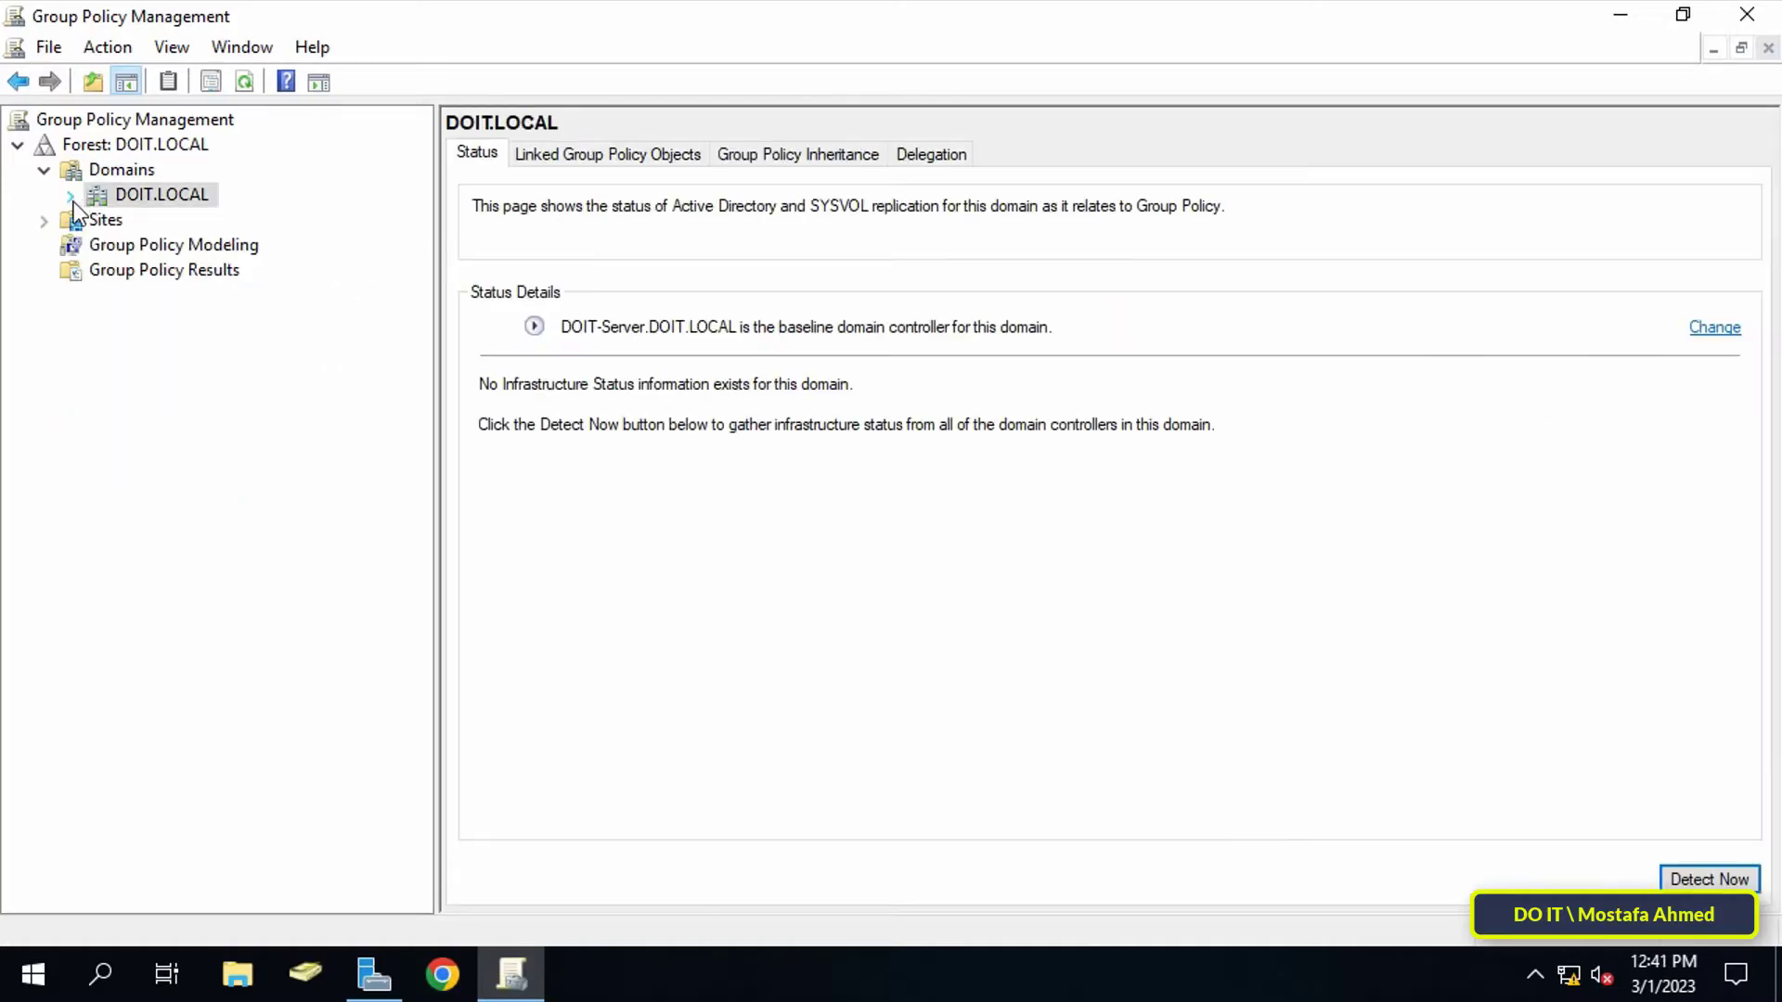
click(219, 344)
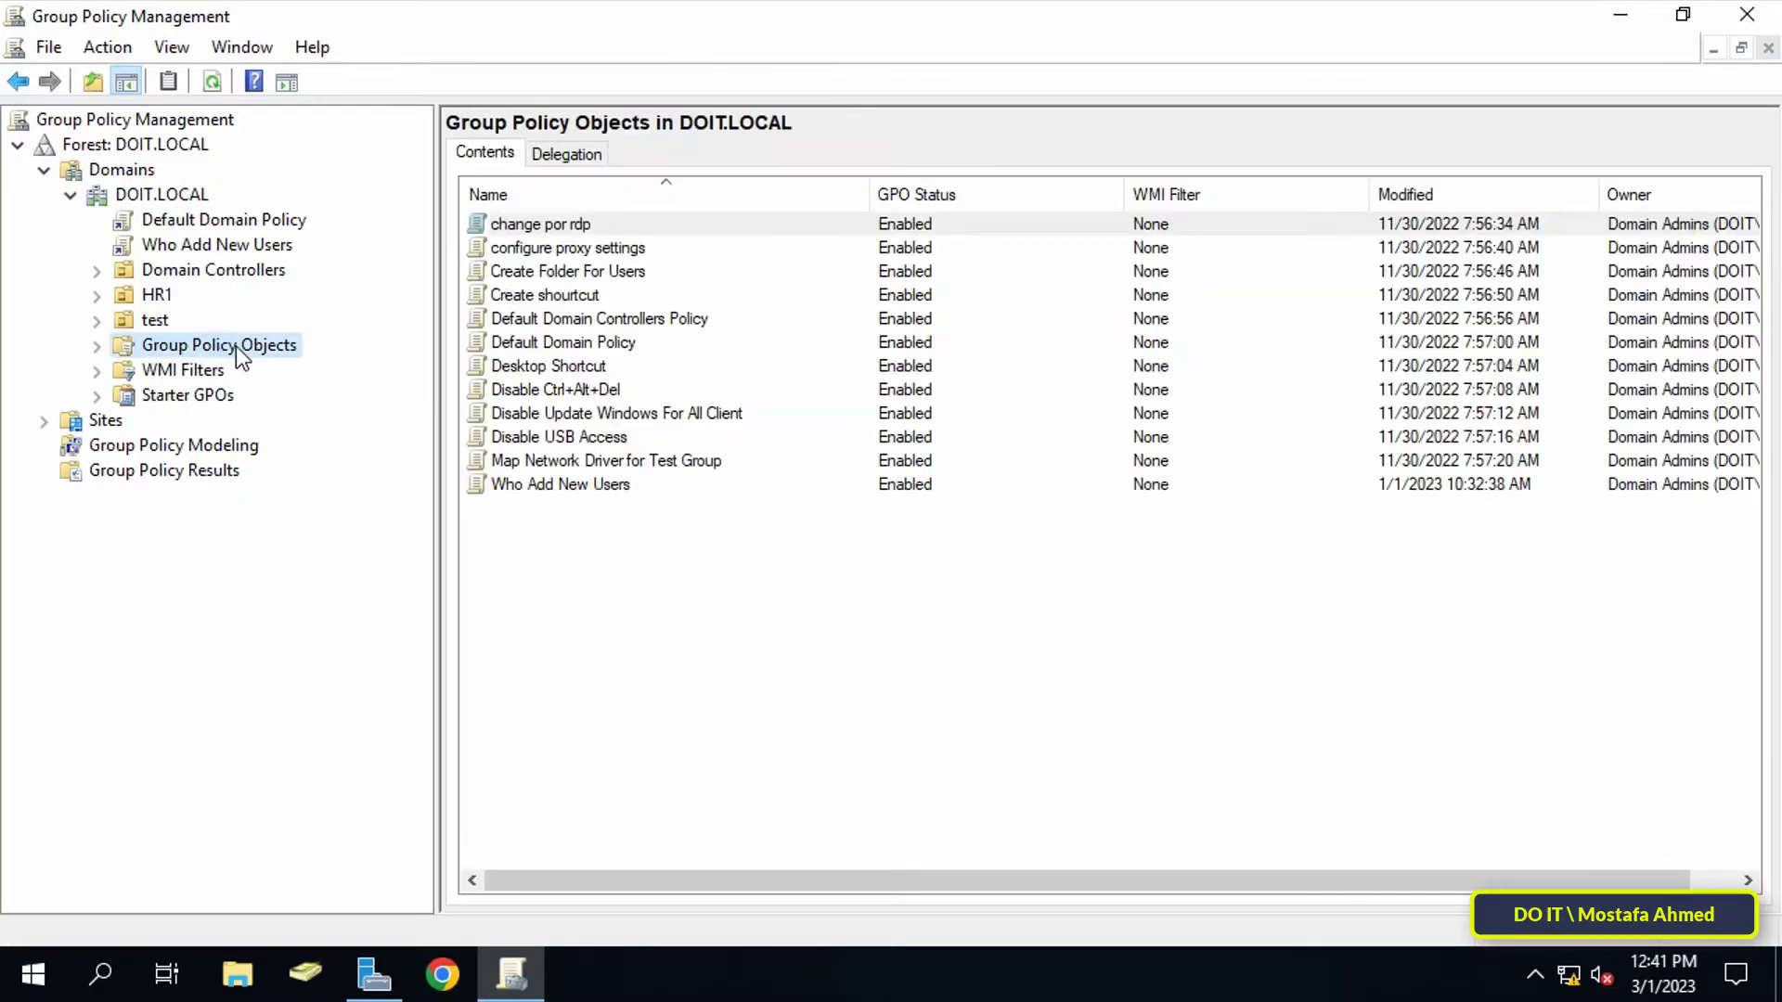
right_click(219, 344)
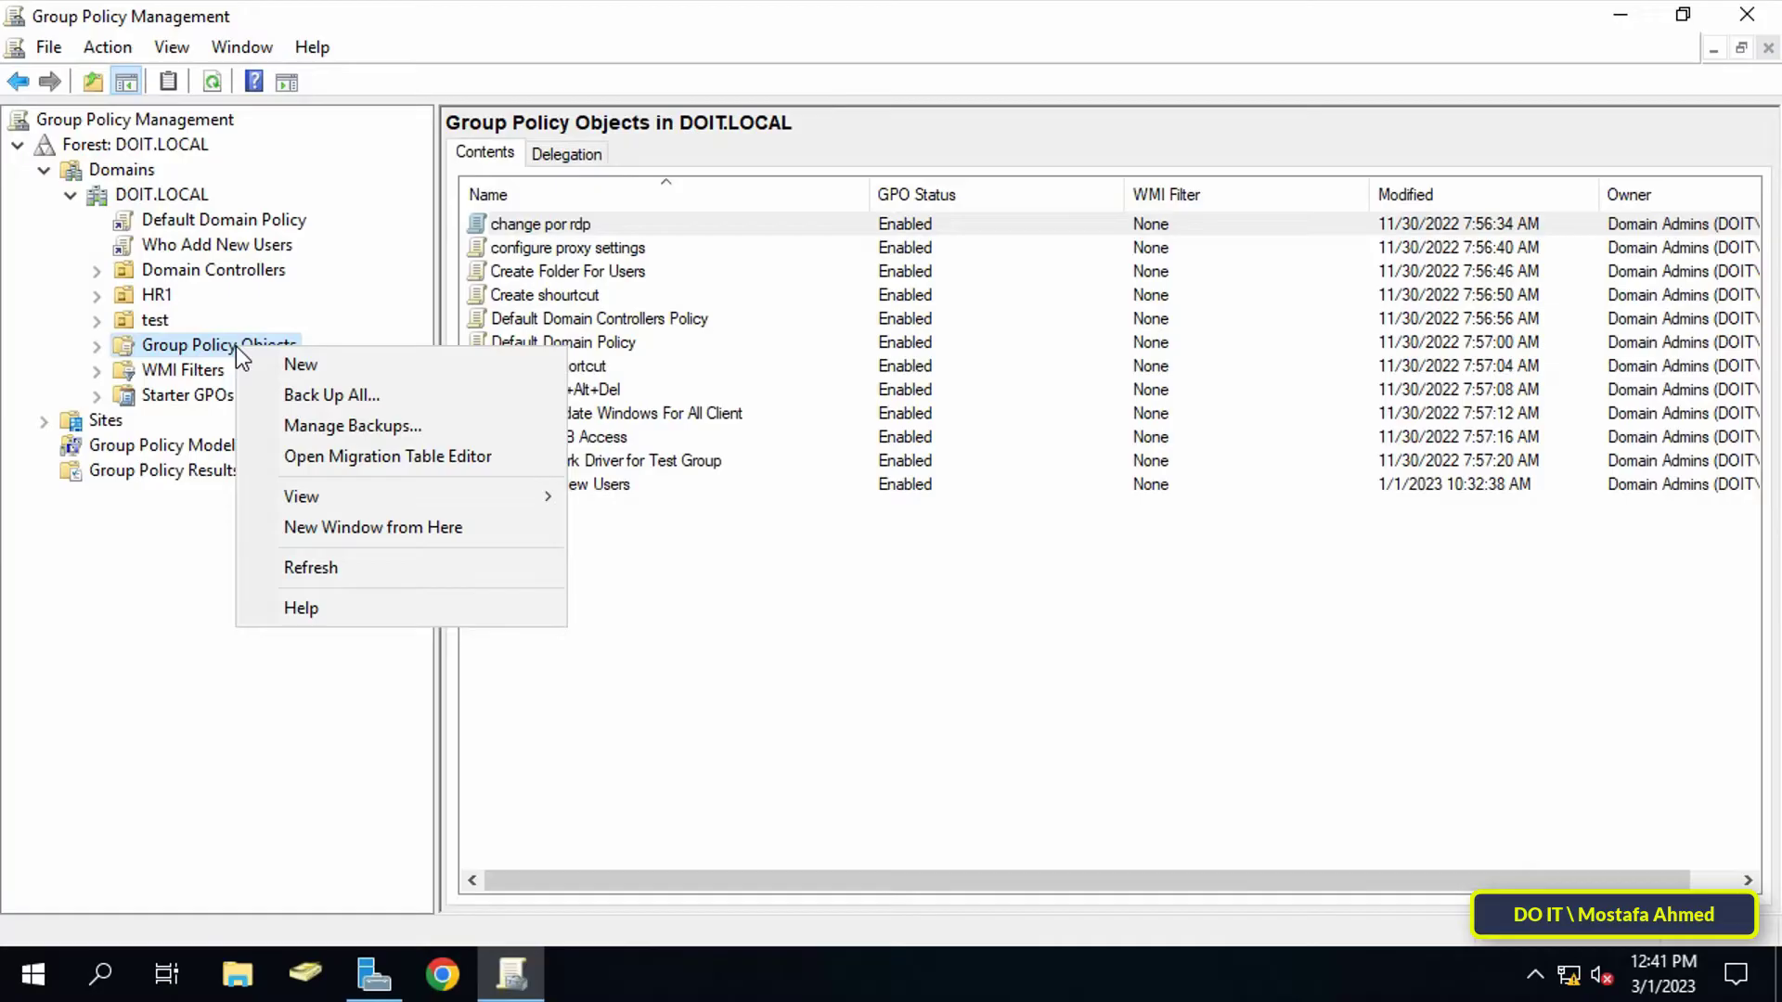
mouse_move(300, 365)
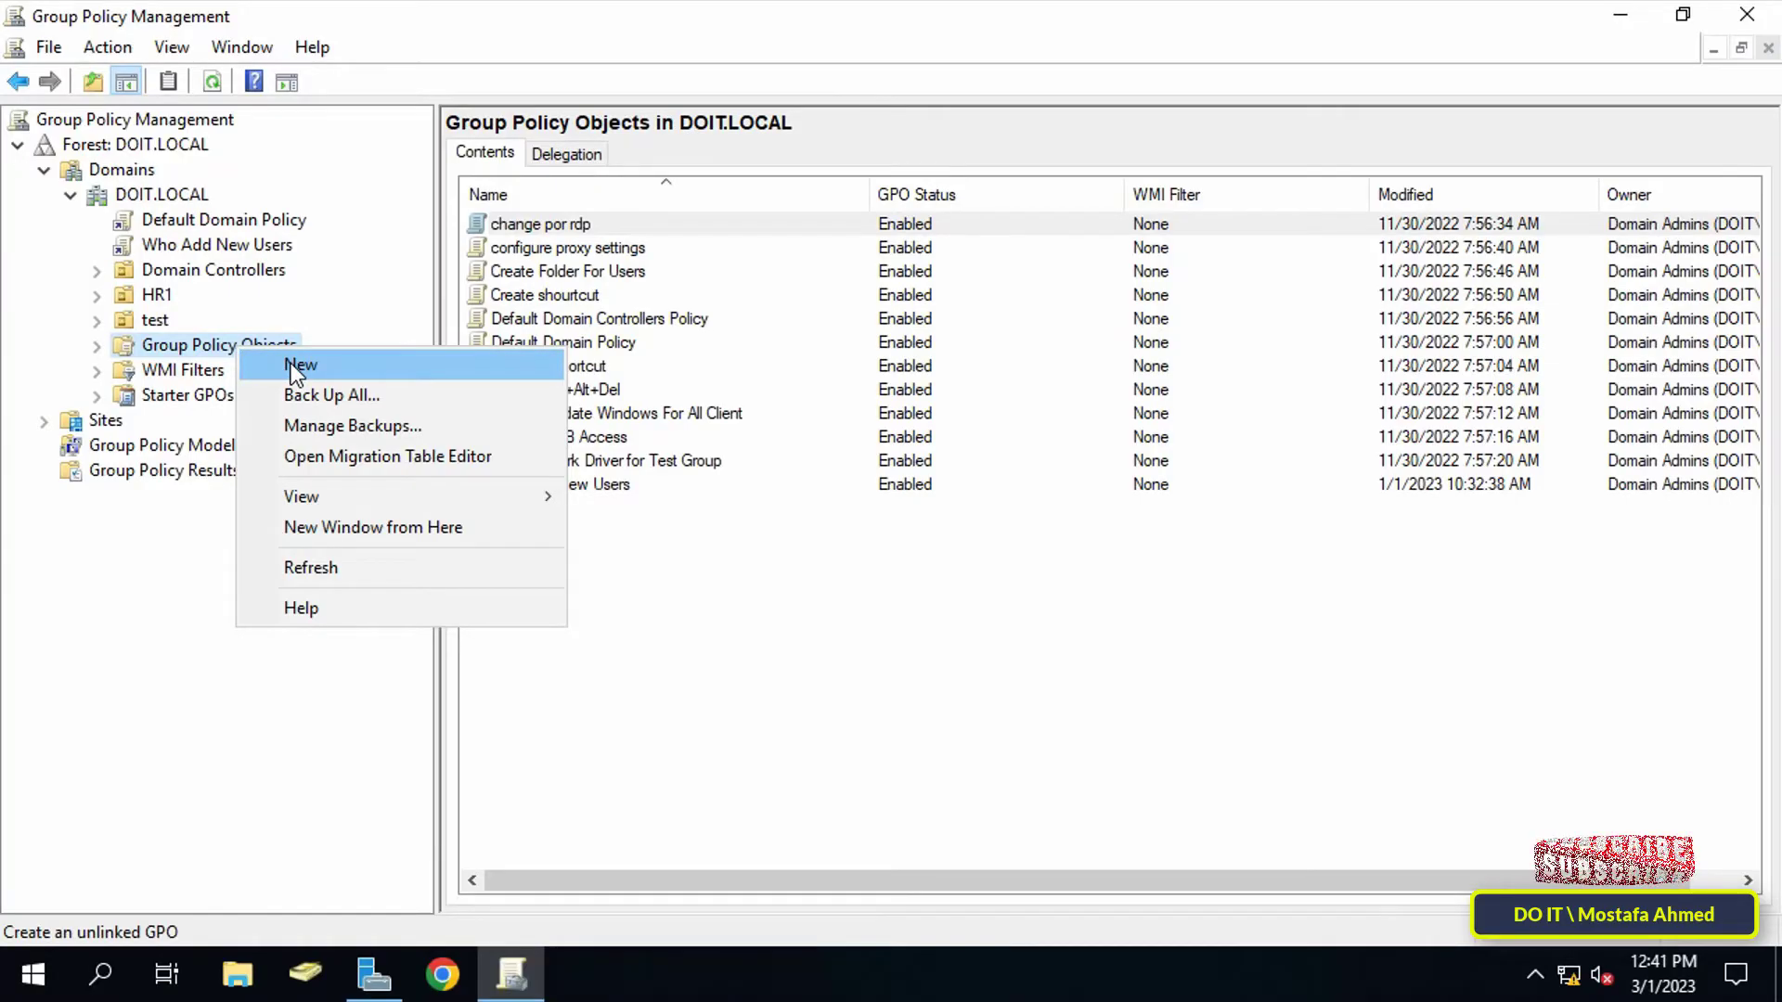
click(299, 364)
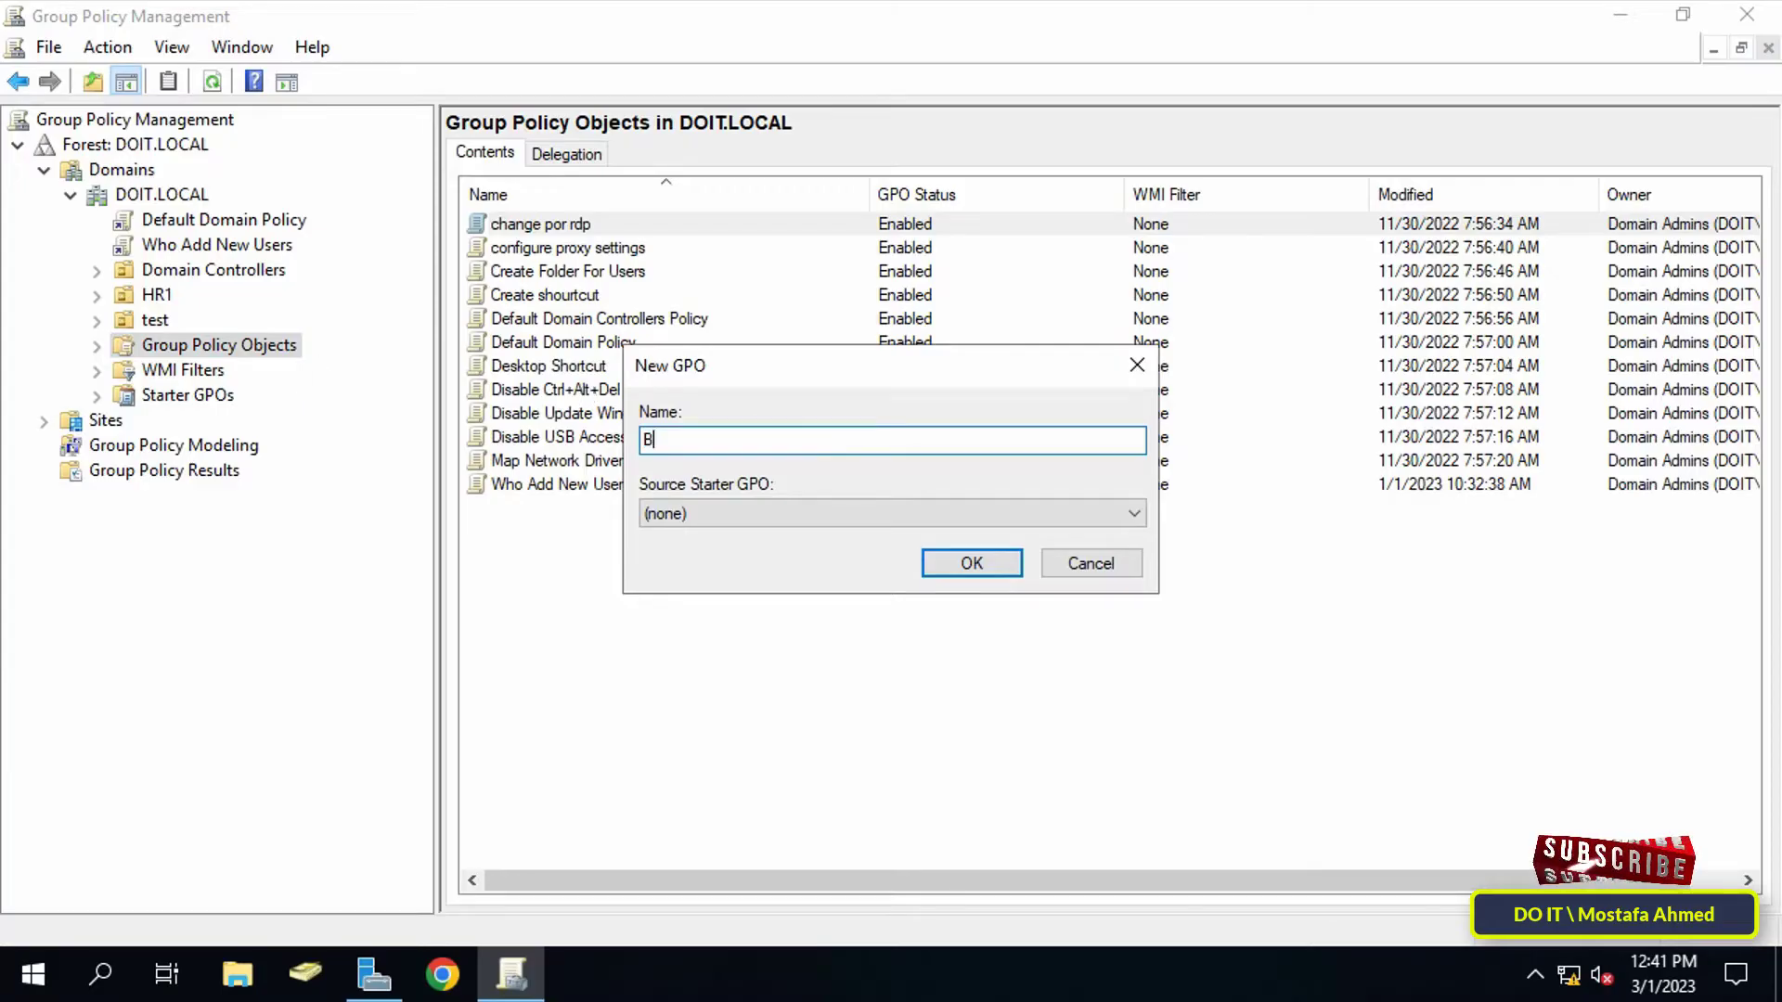
text(lock)
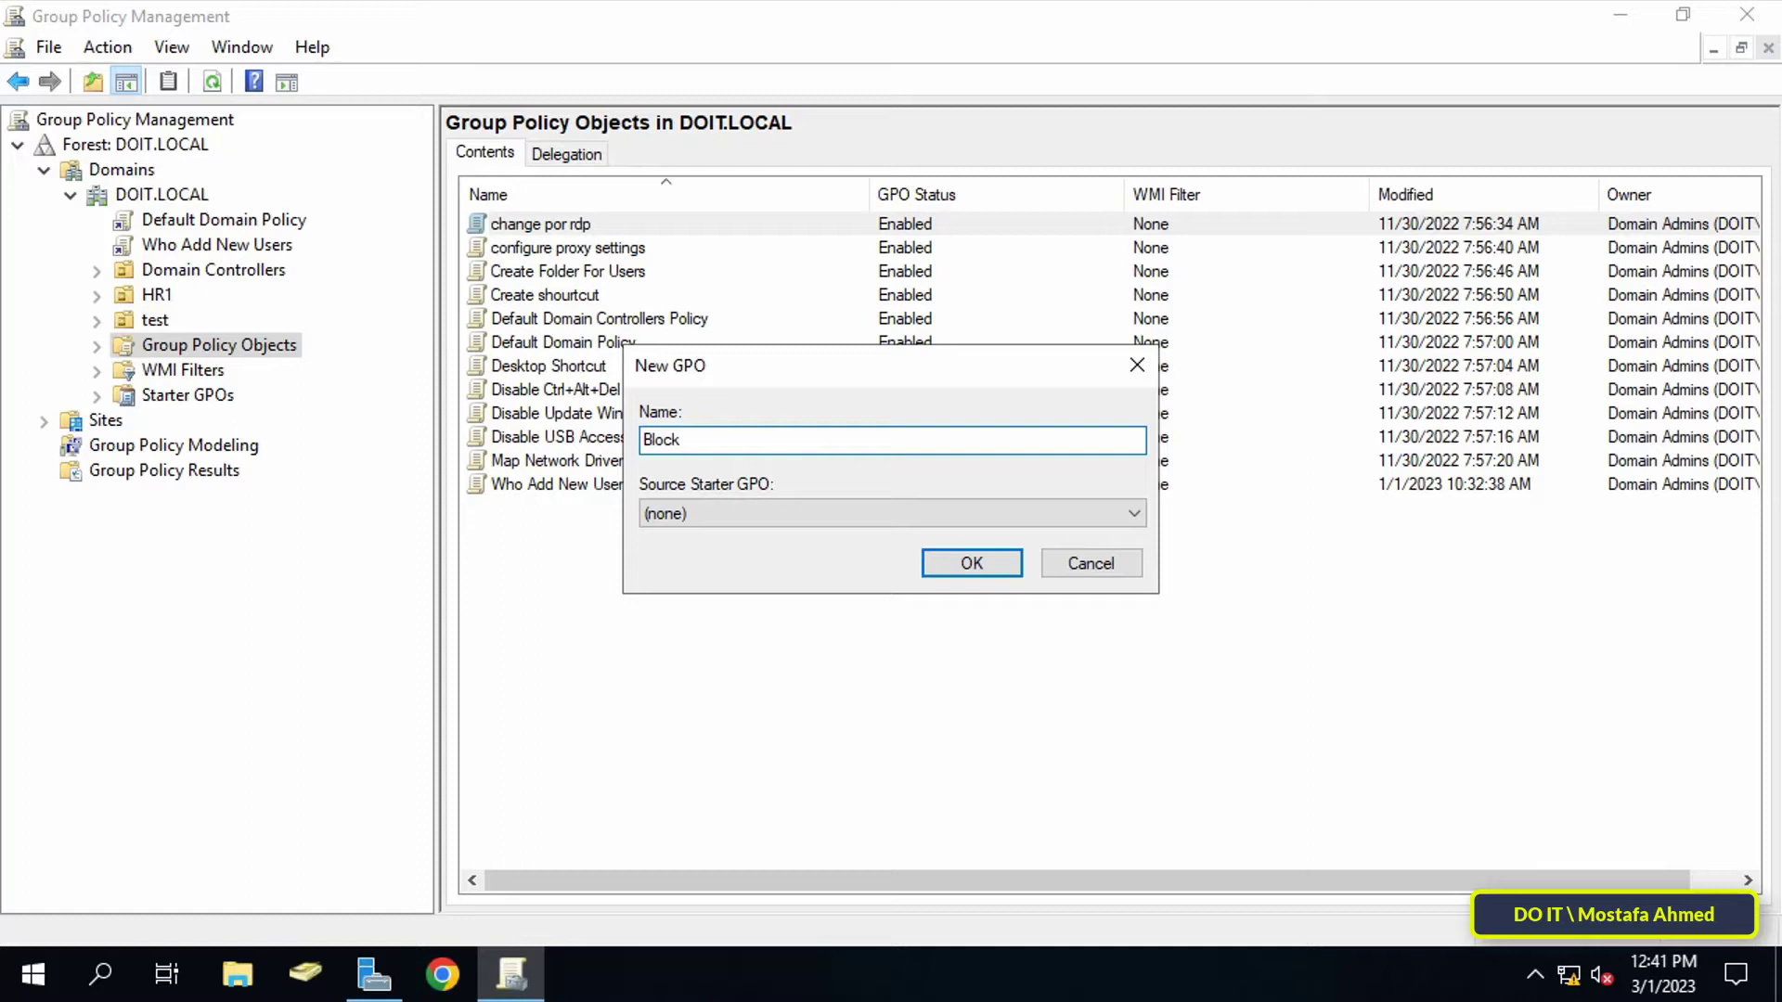
text(ing)
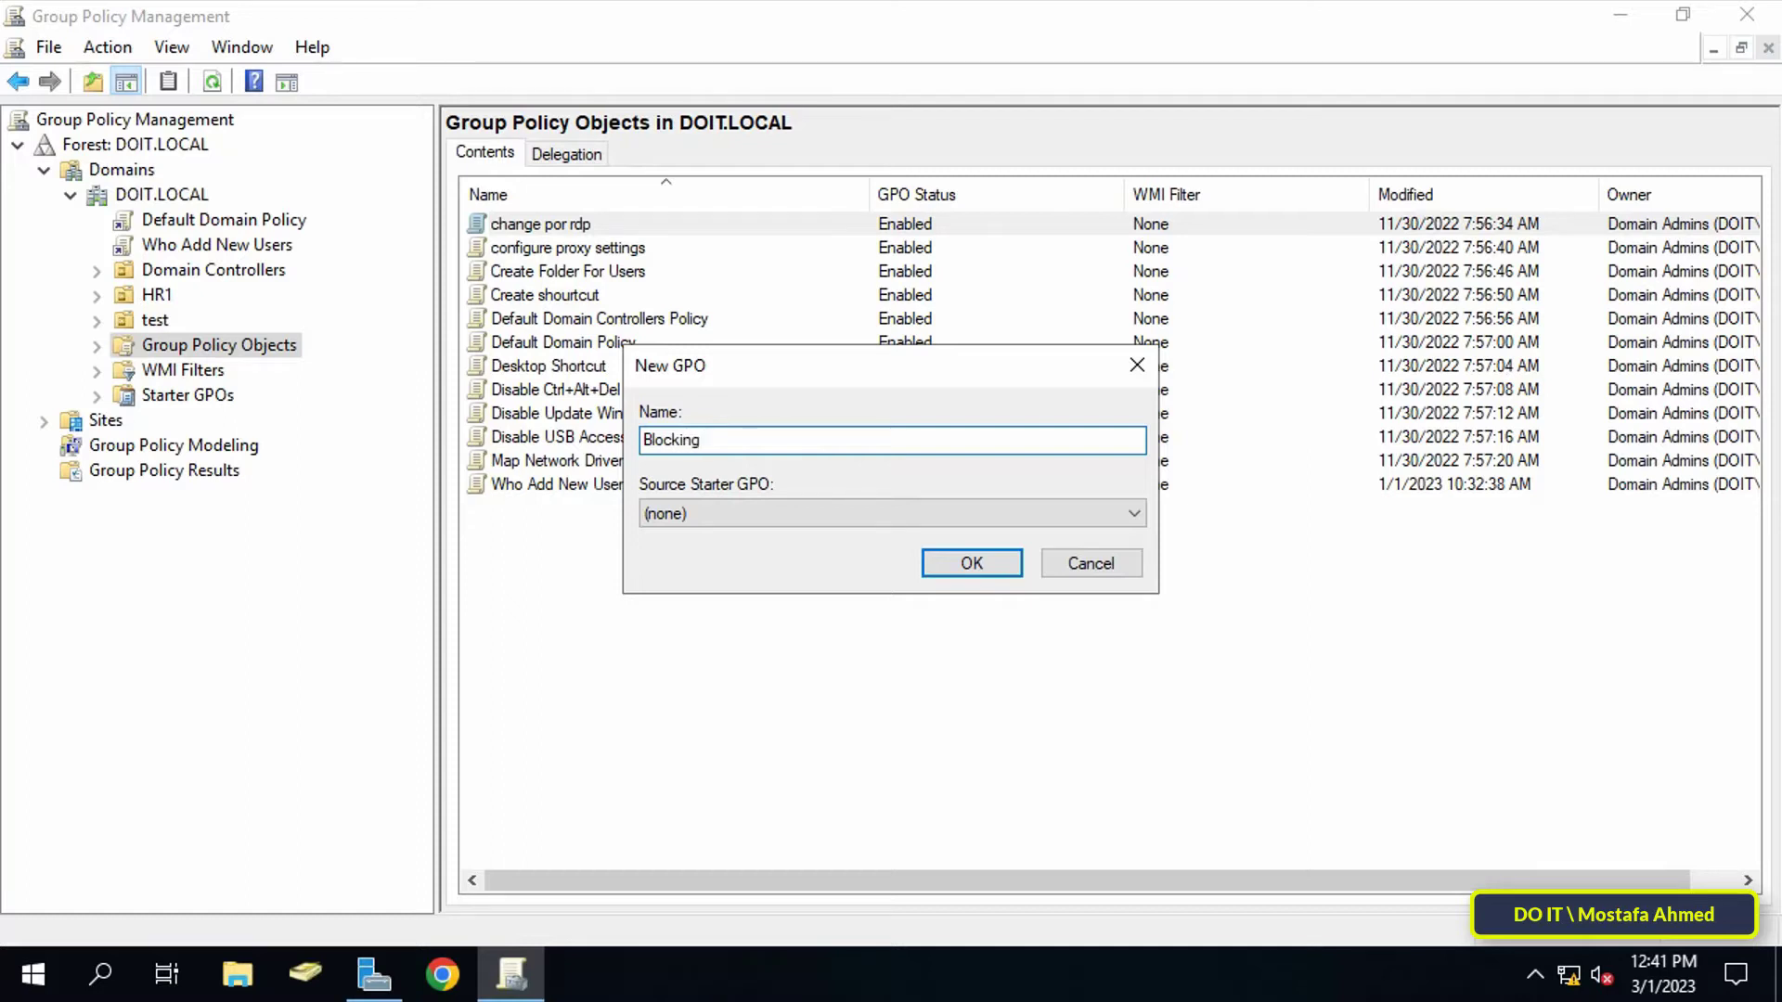
text(Apps)
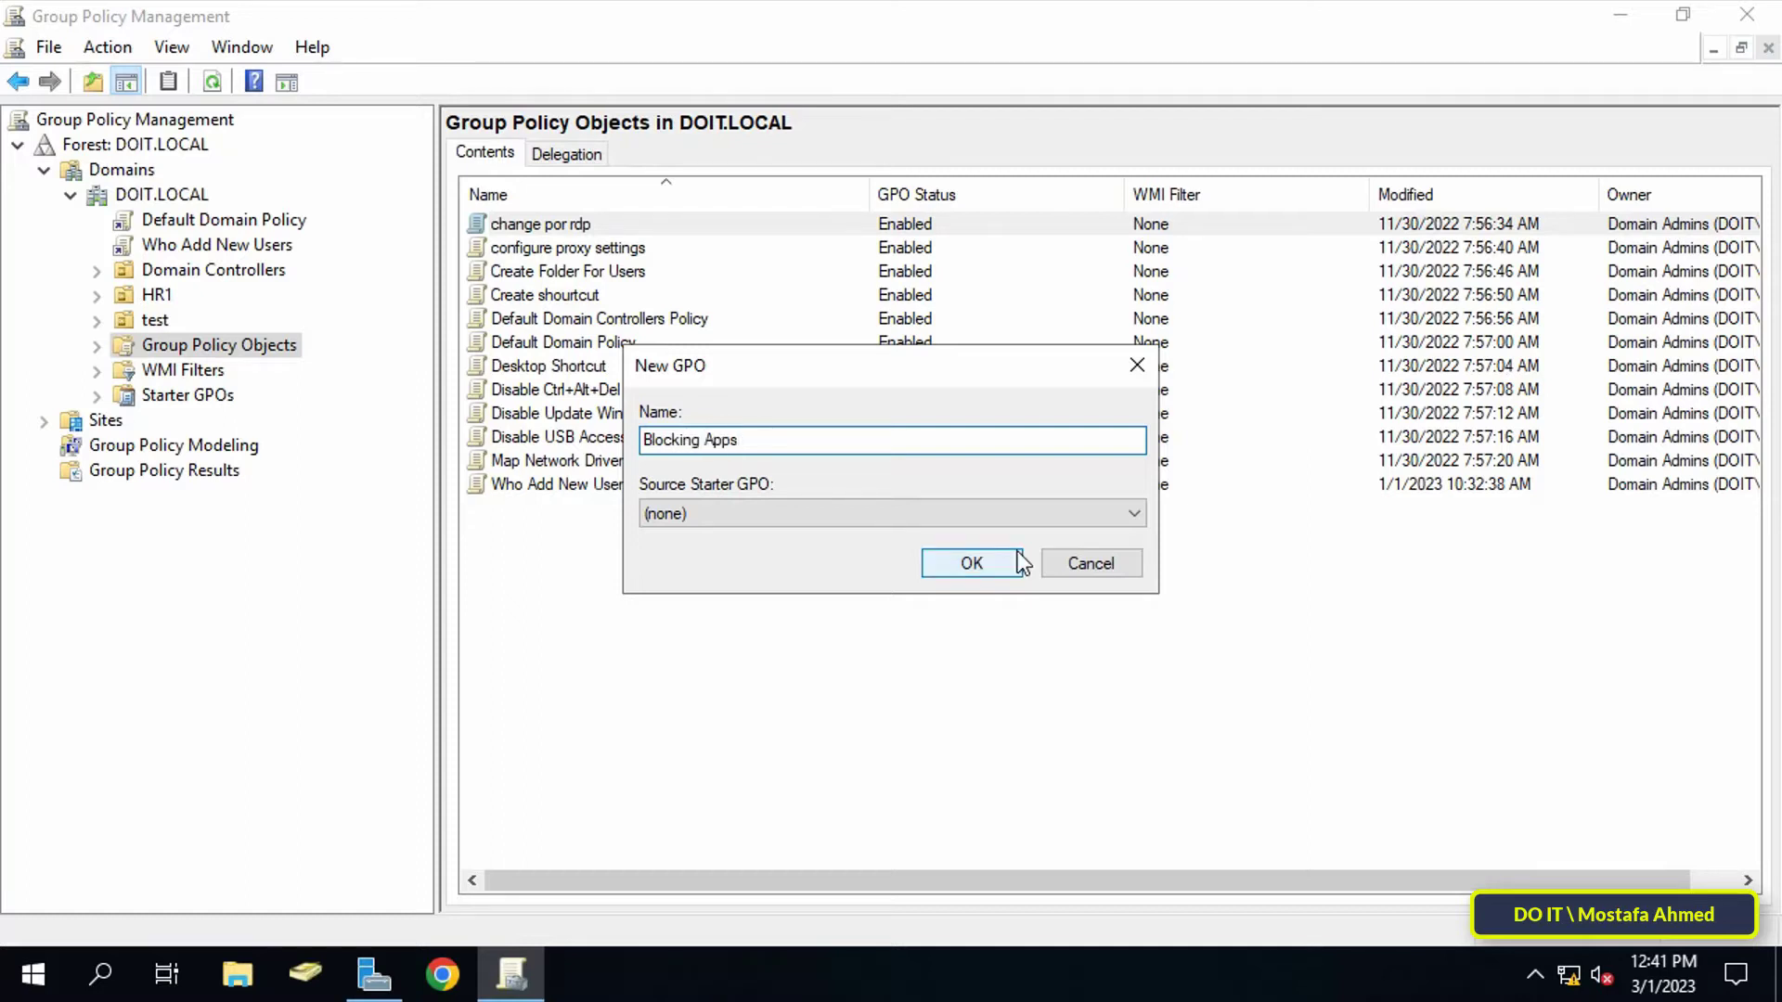
click(971, 563)
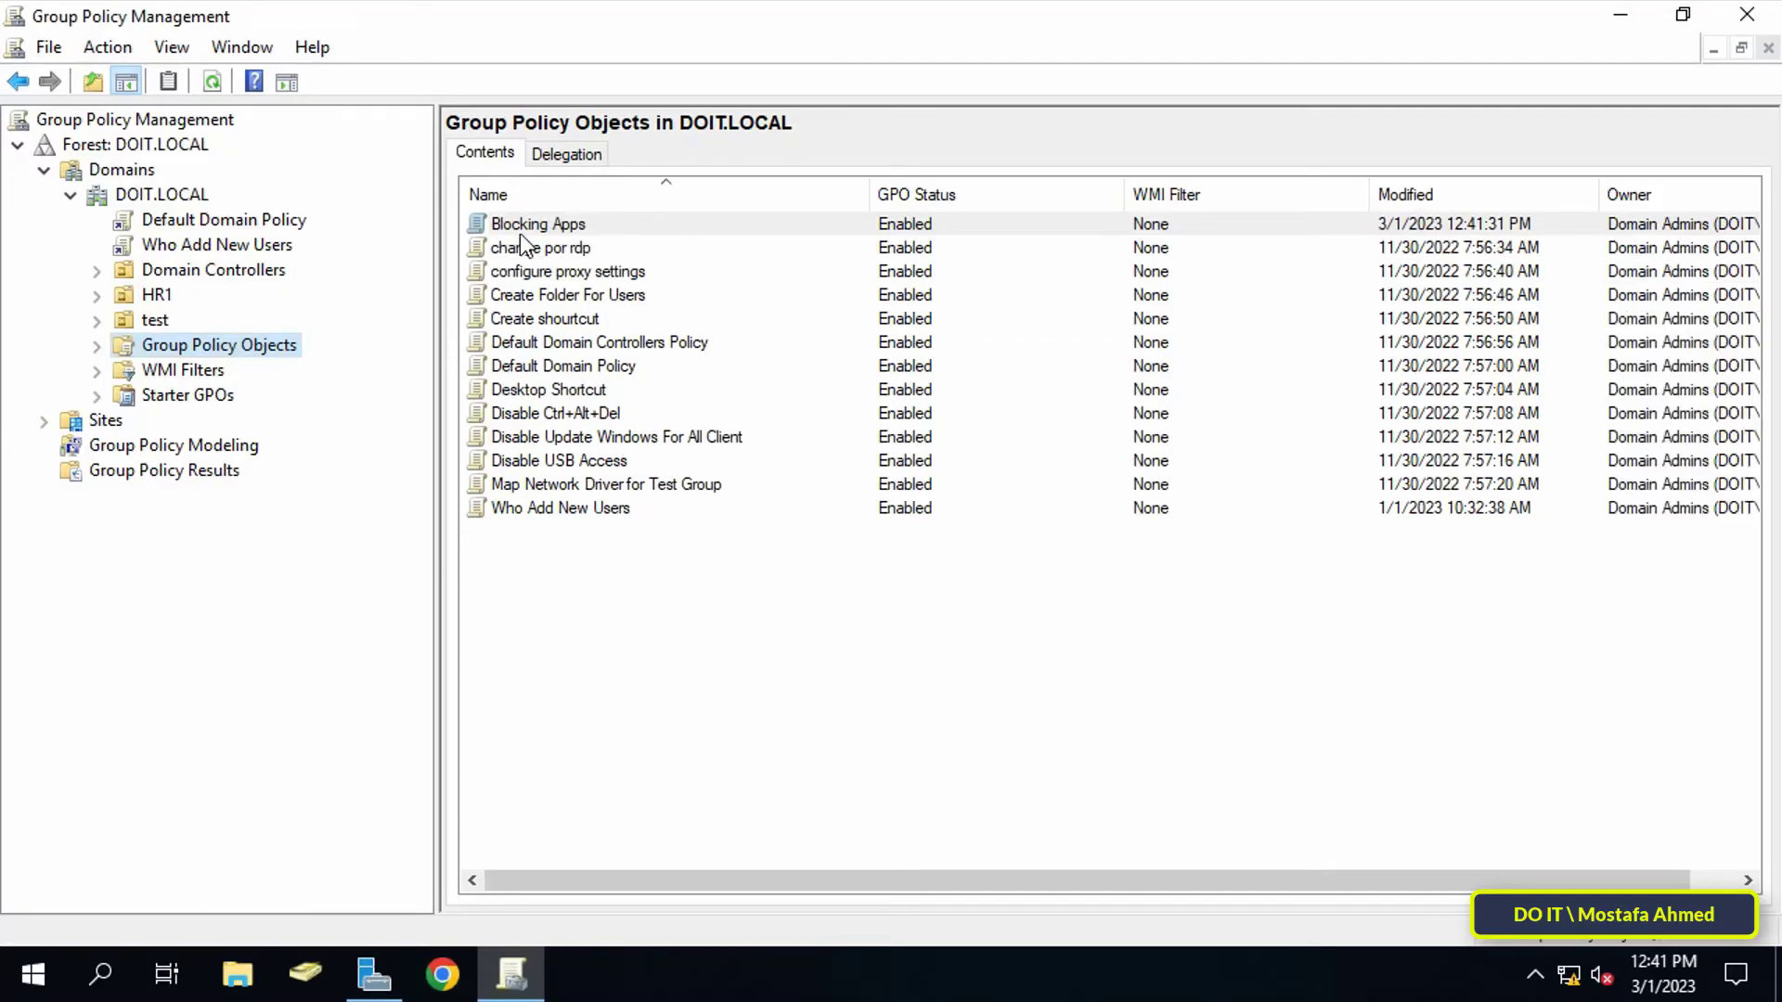
Step: Open the Blocking Apps GPO in a maximized Group Policy Management Editor
right_click(537, 224)
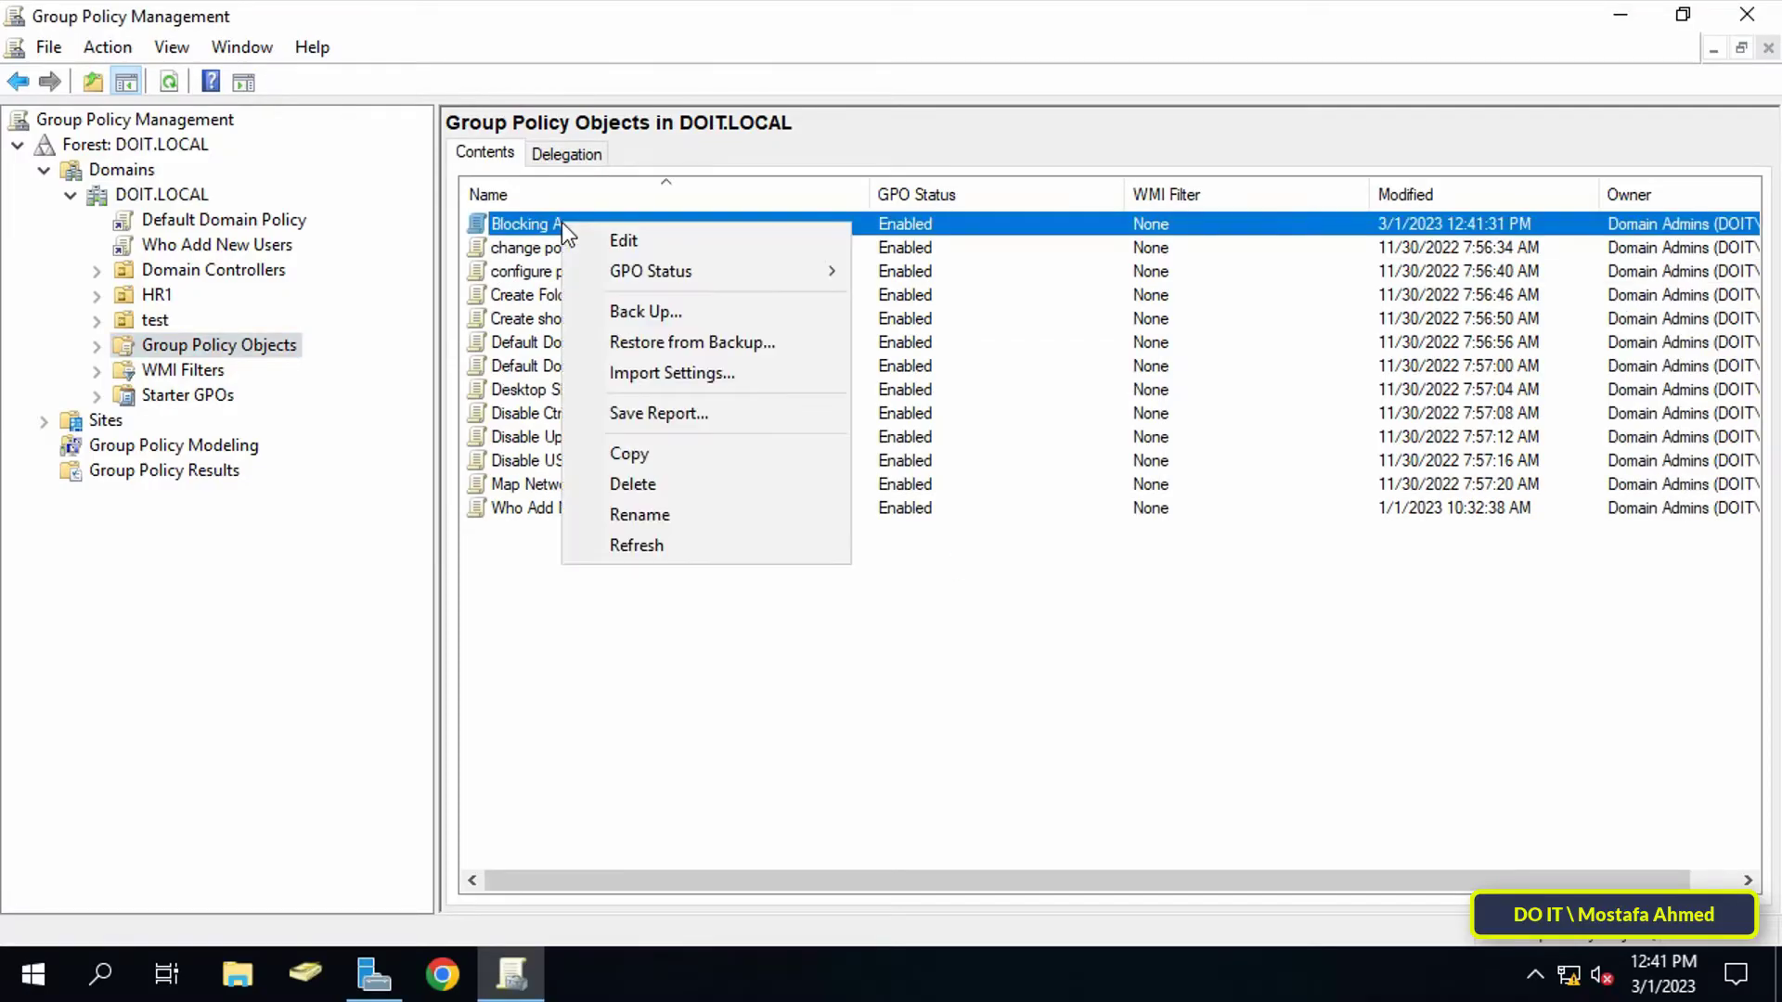
mouse_move(710, 240)
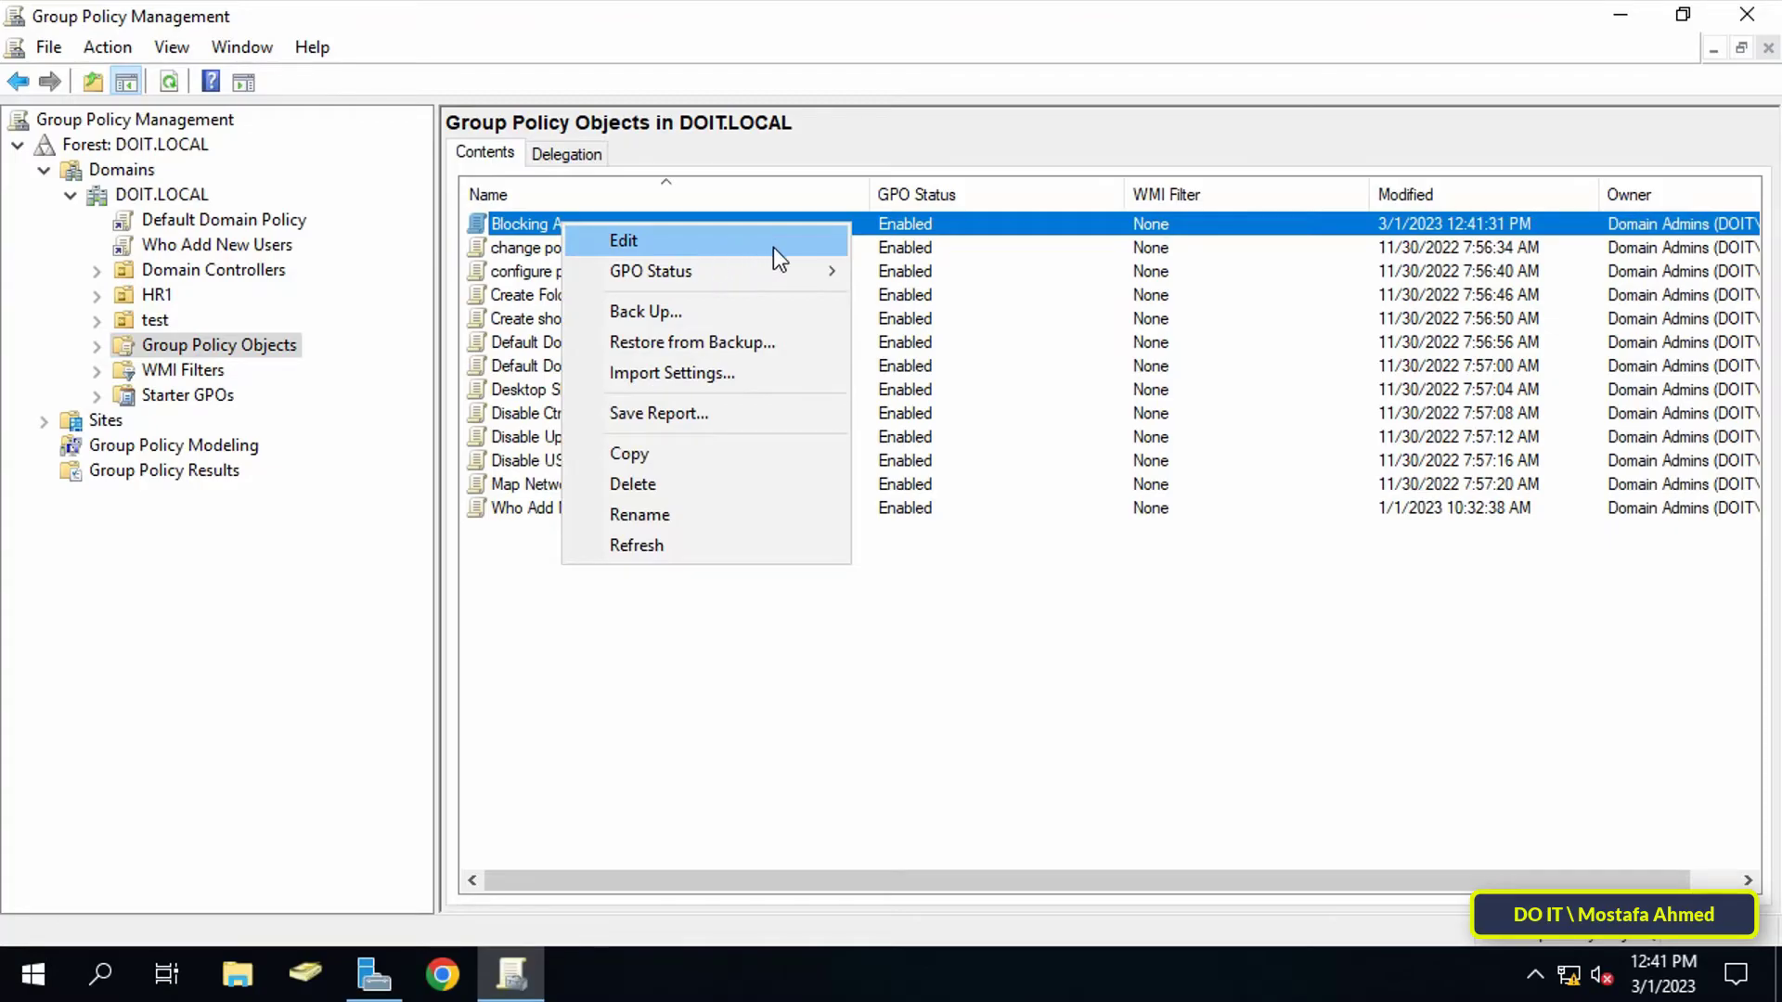
click(623, 240)
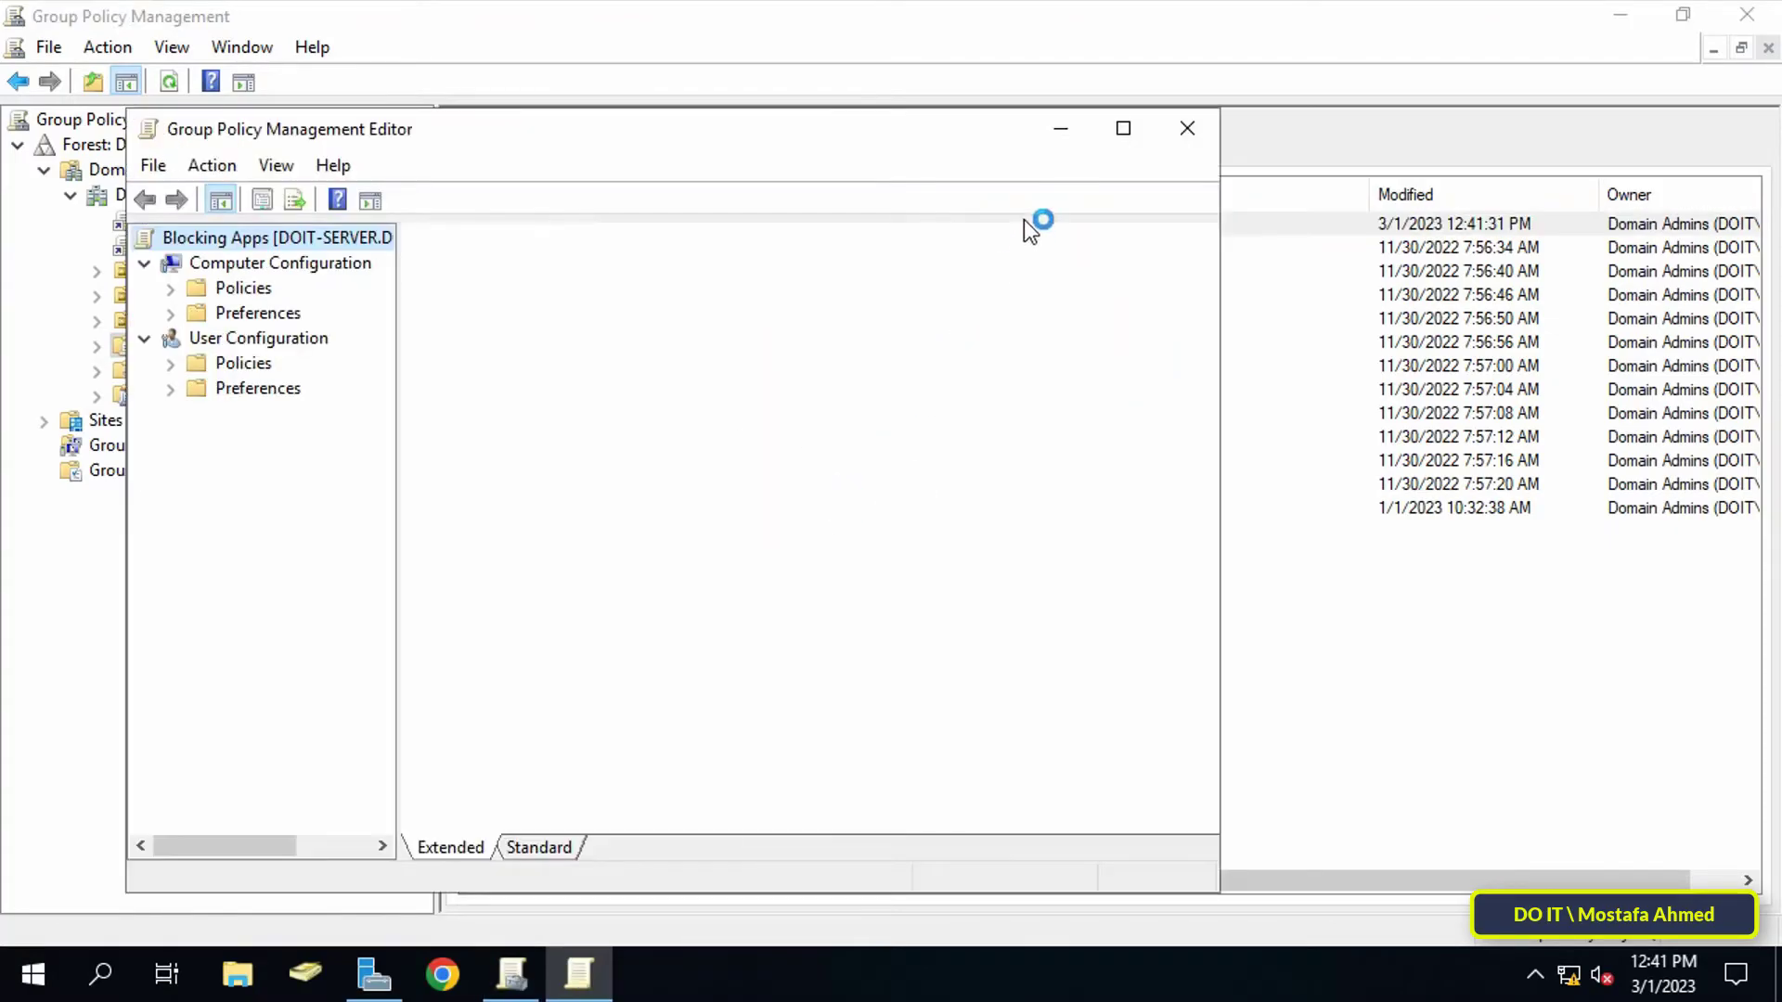
click(1122, 128)
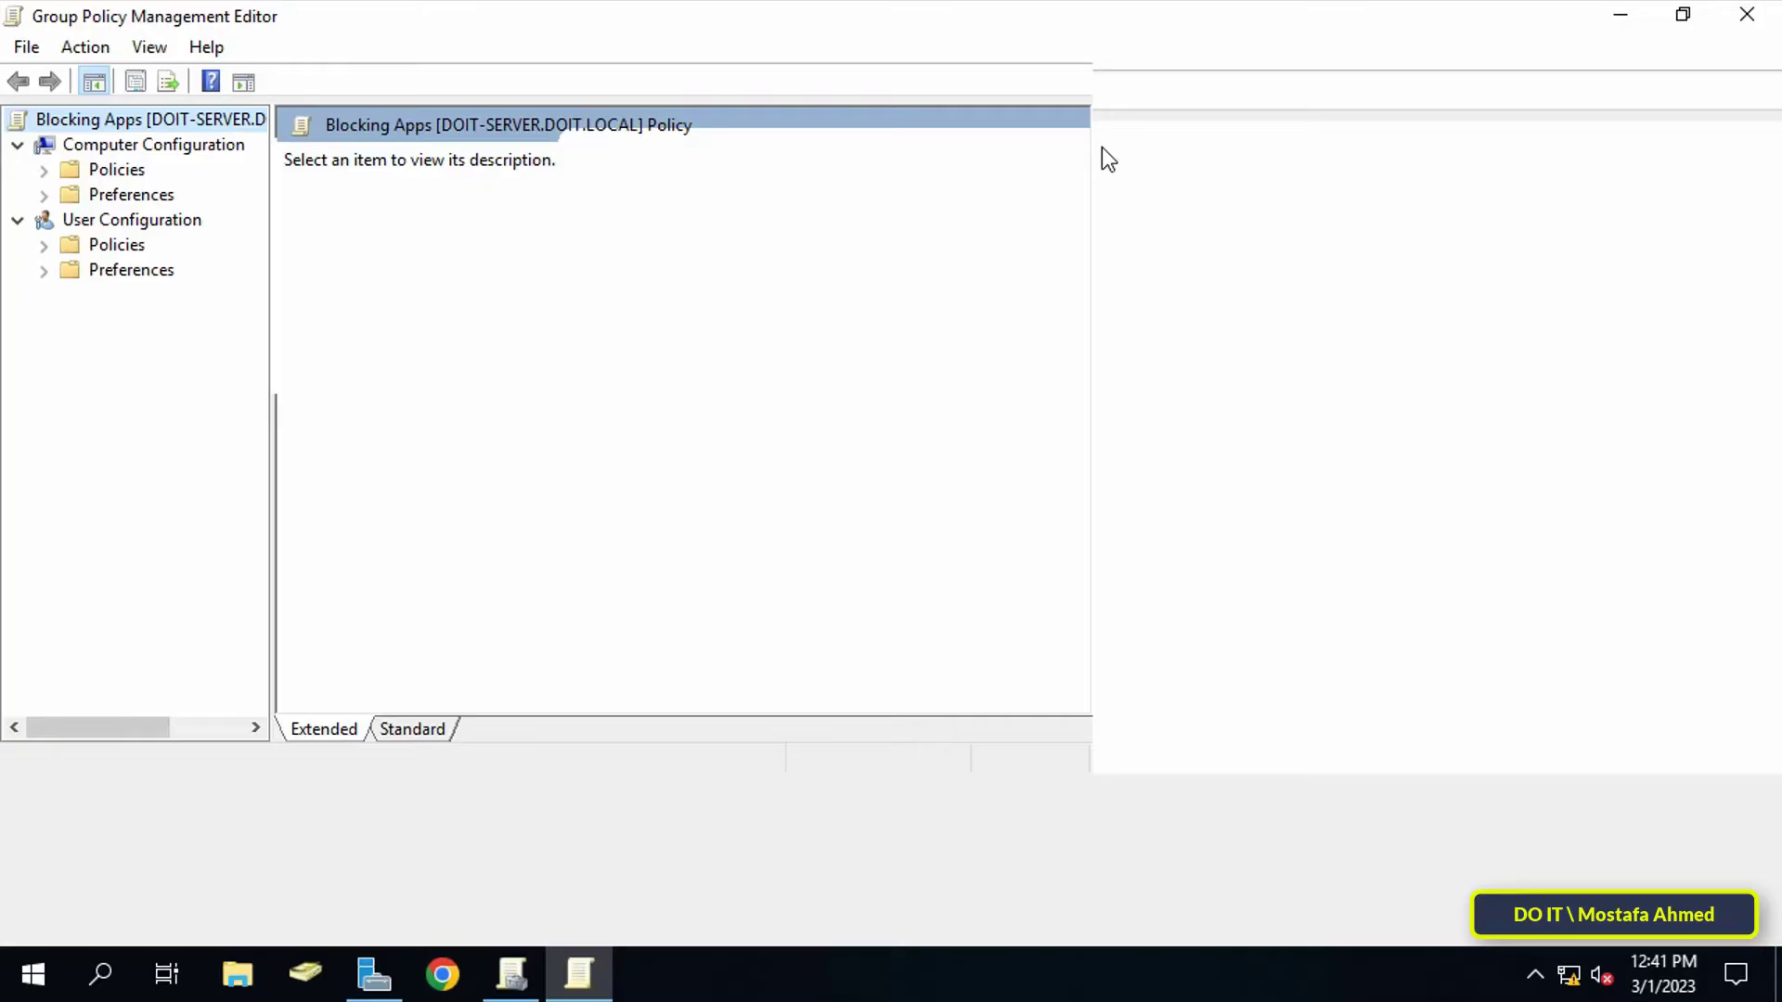
Step: Navigate to User Configuration > Policies > Administrative Templates > System and select 'Don't run specified Windows applications'
click(131, 219)
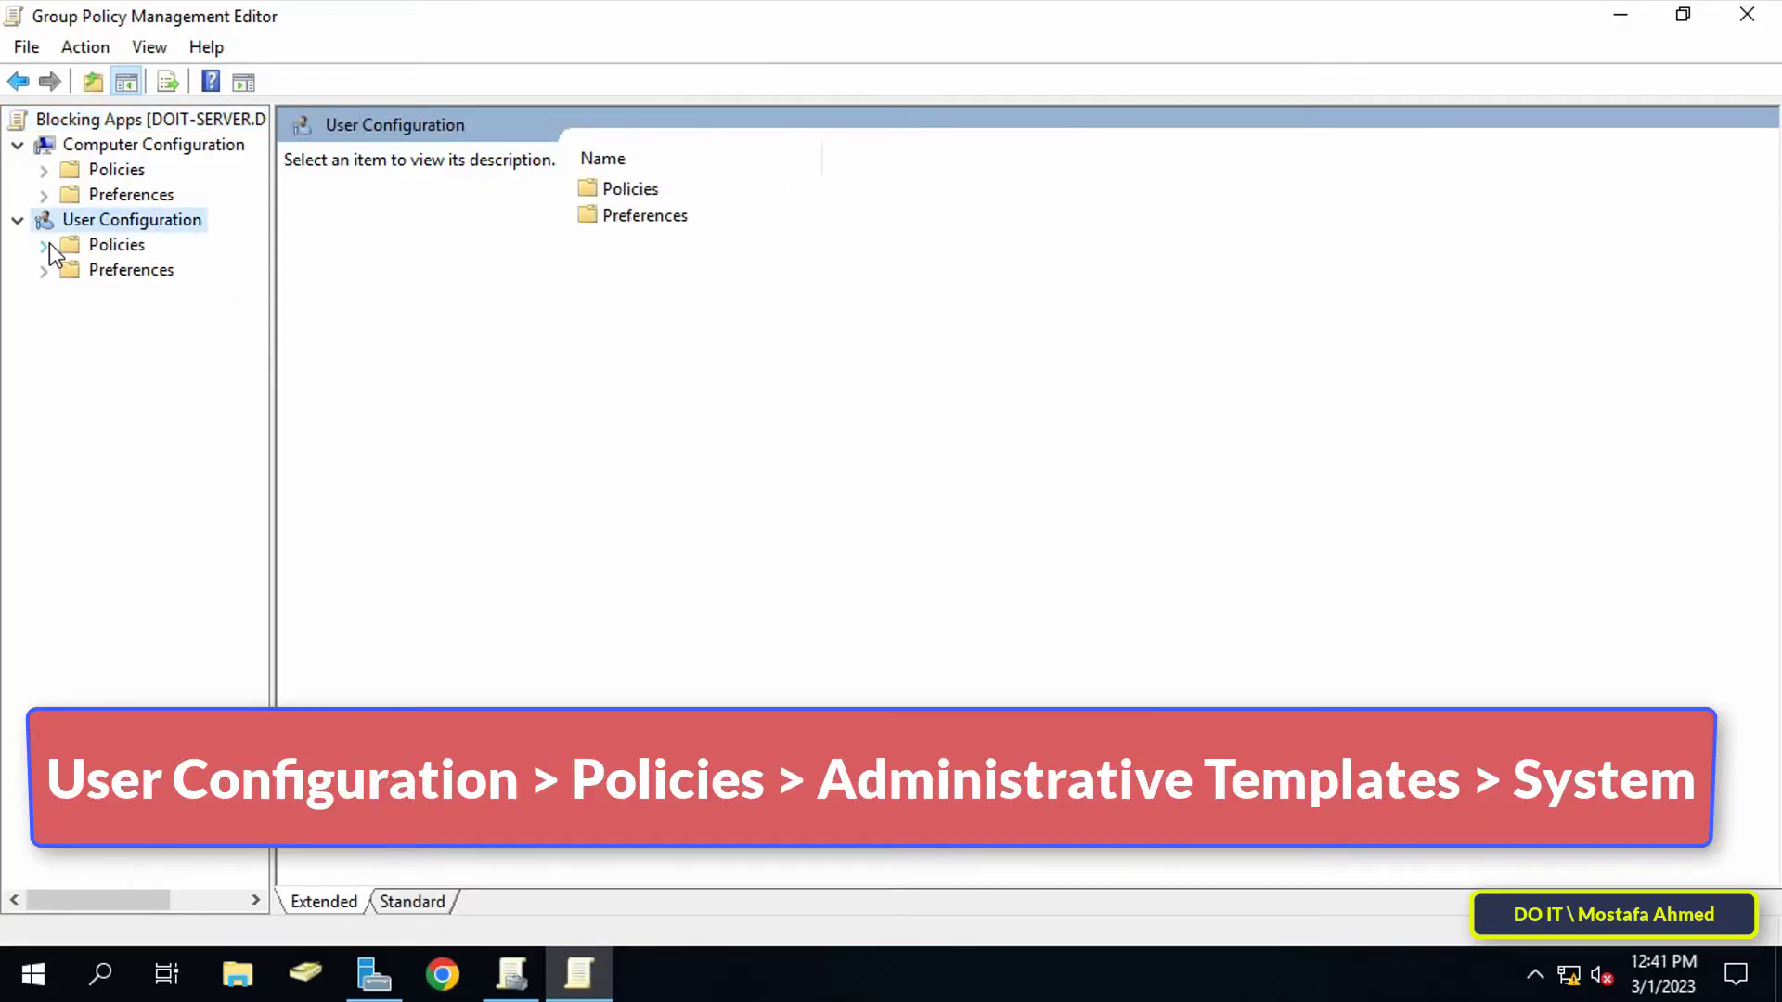
click(44, 244)
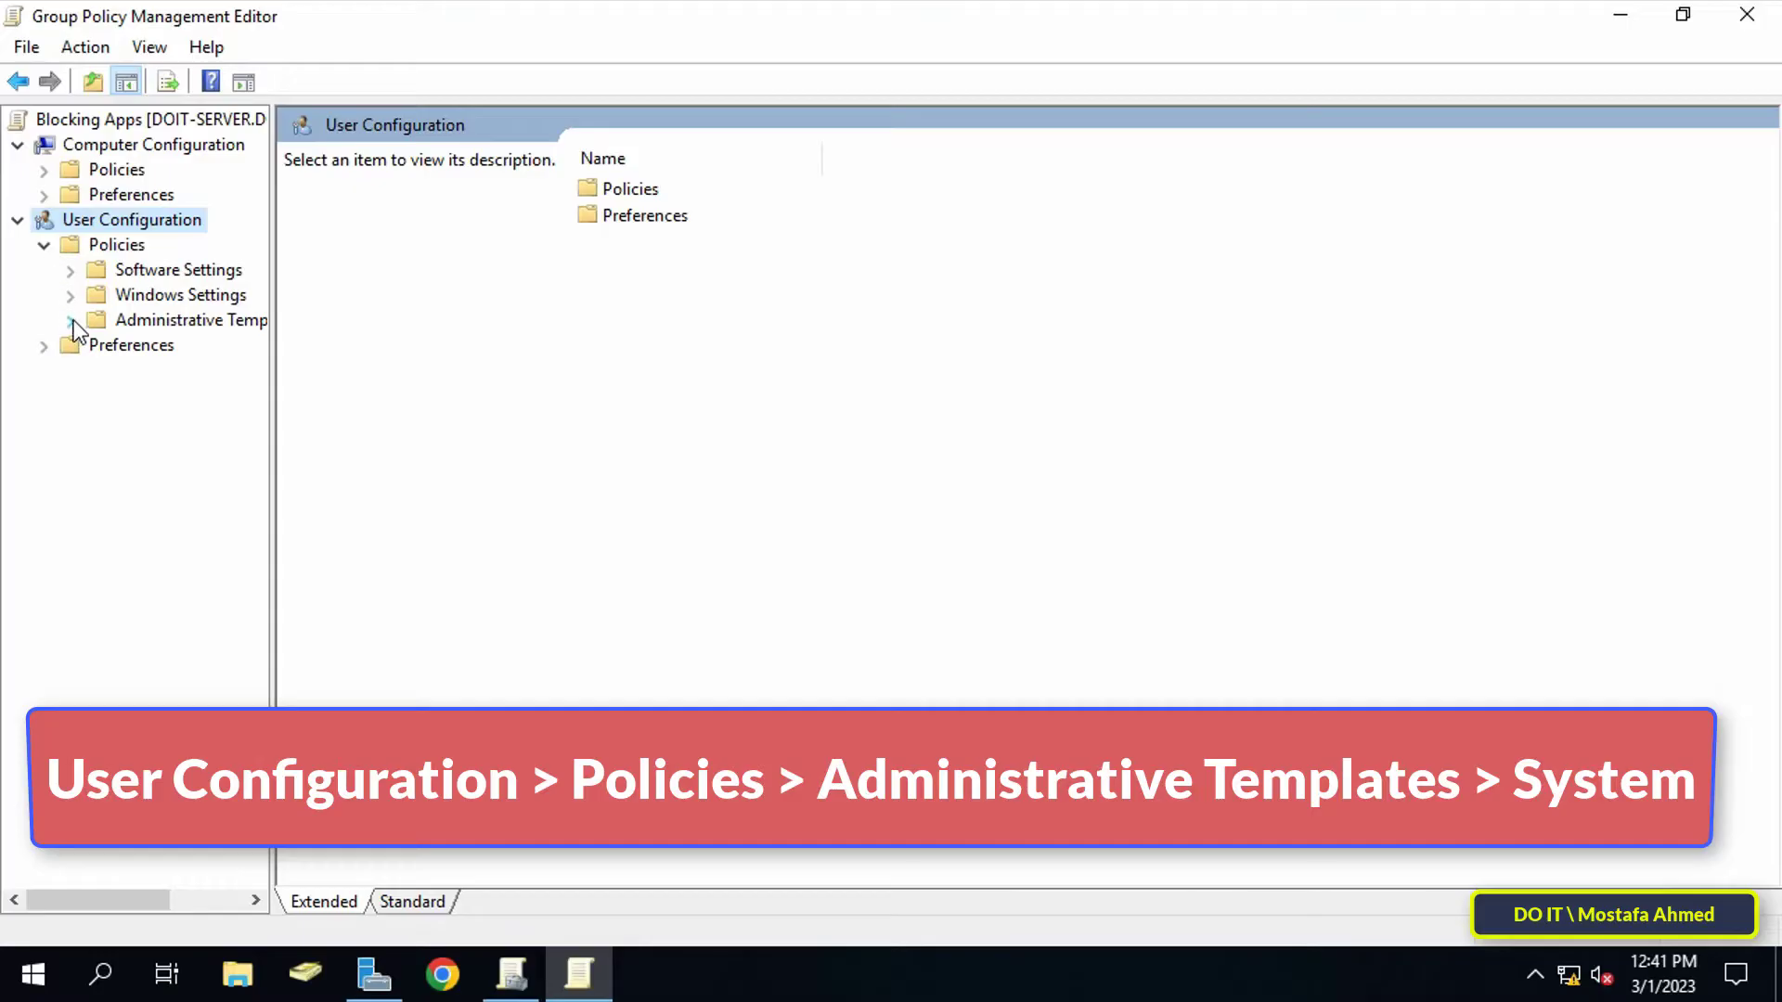
click(70, 319)
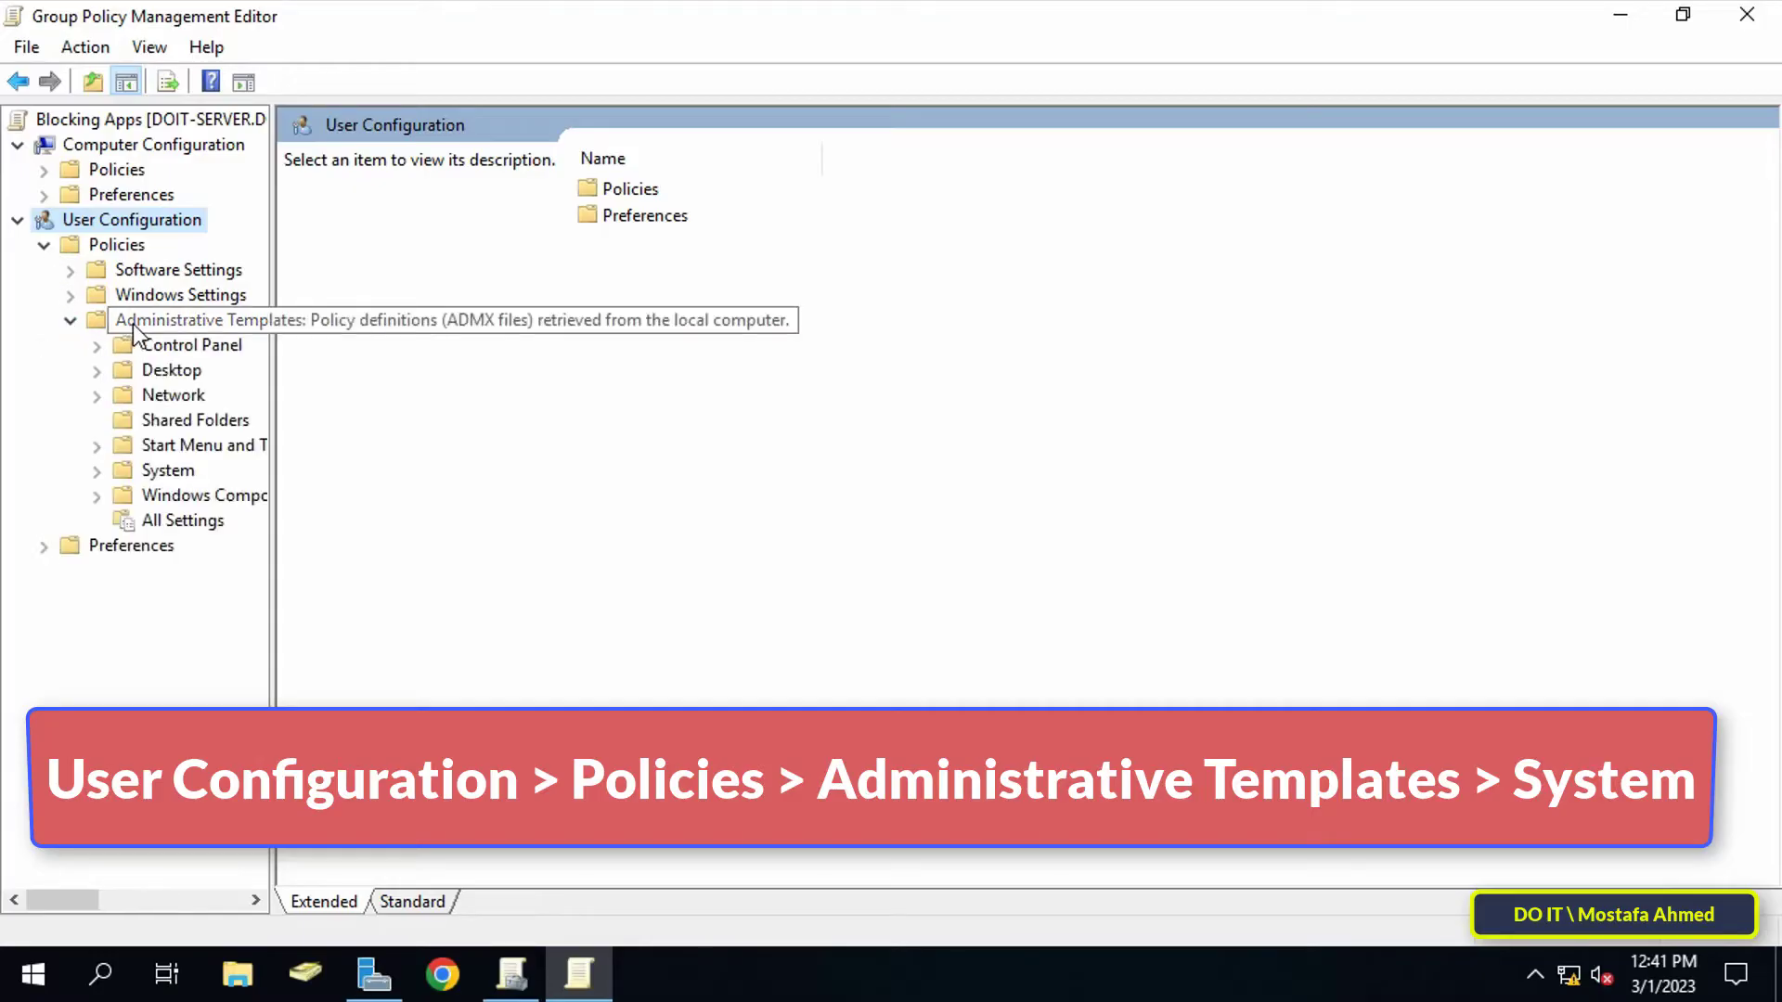
click(168, 471)
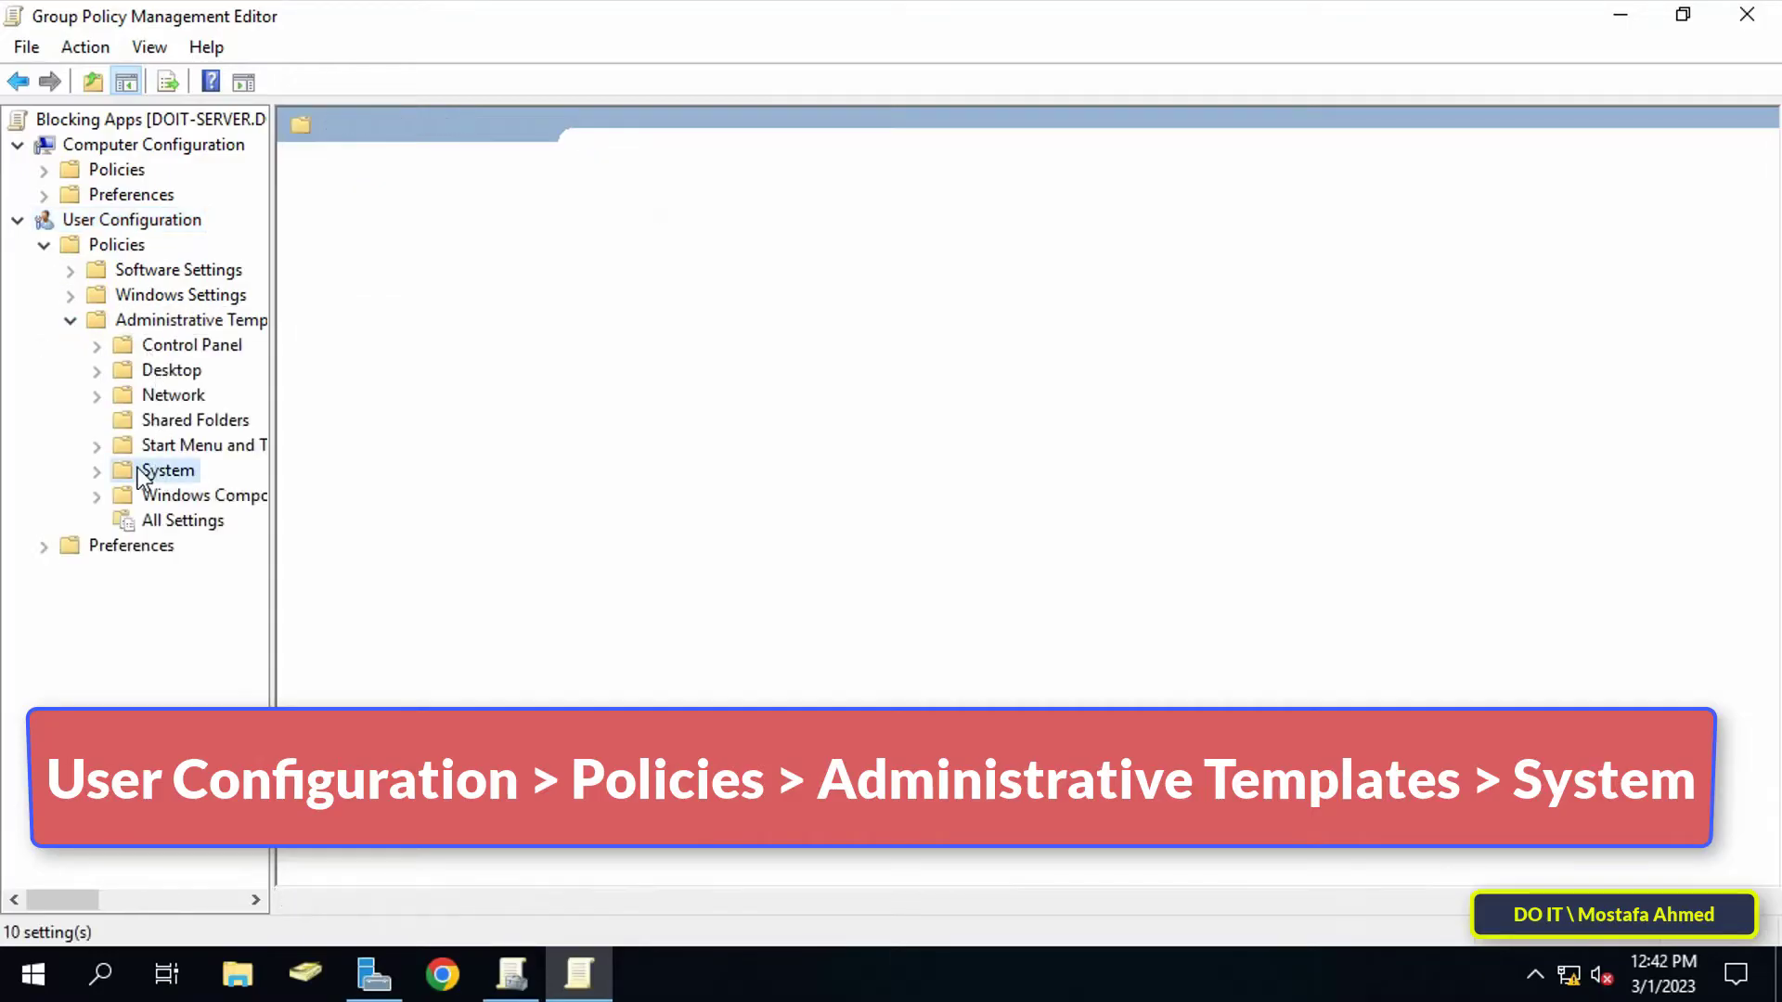
click(168, 471)
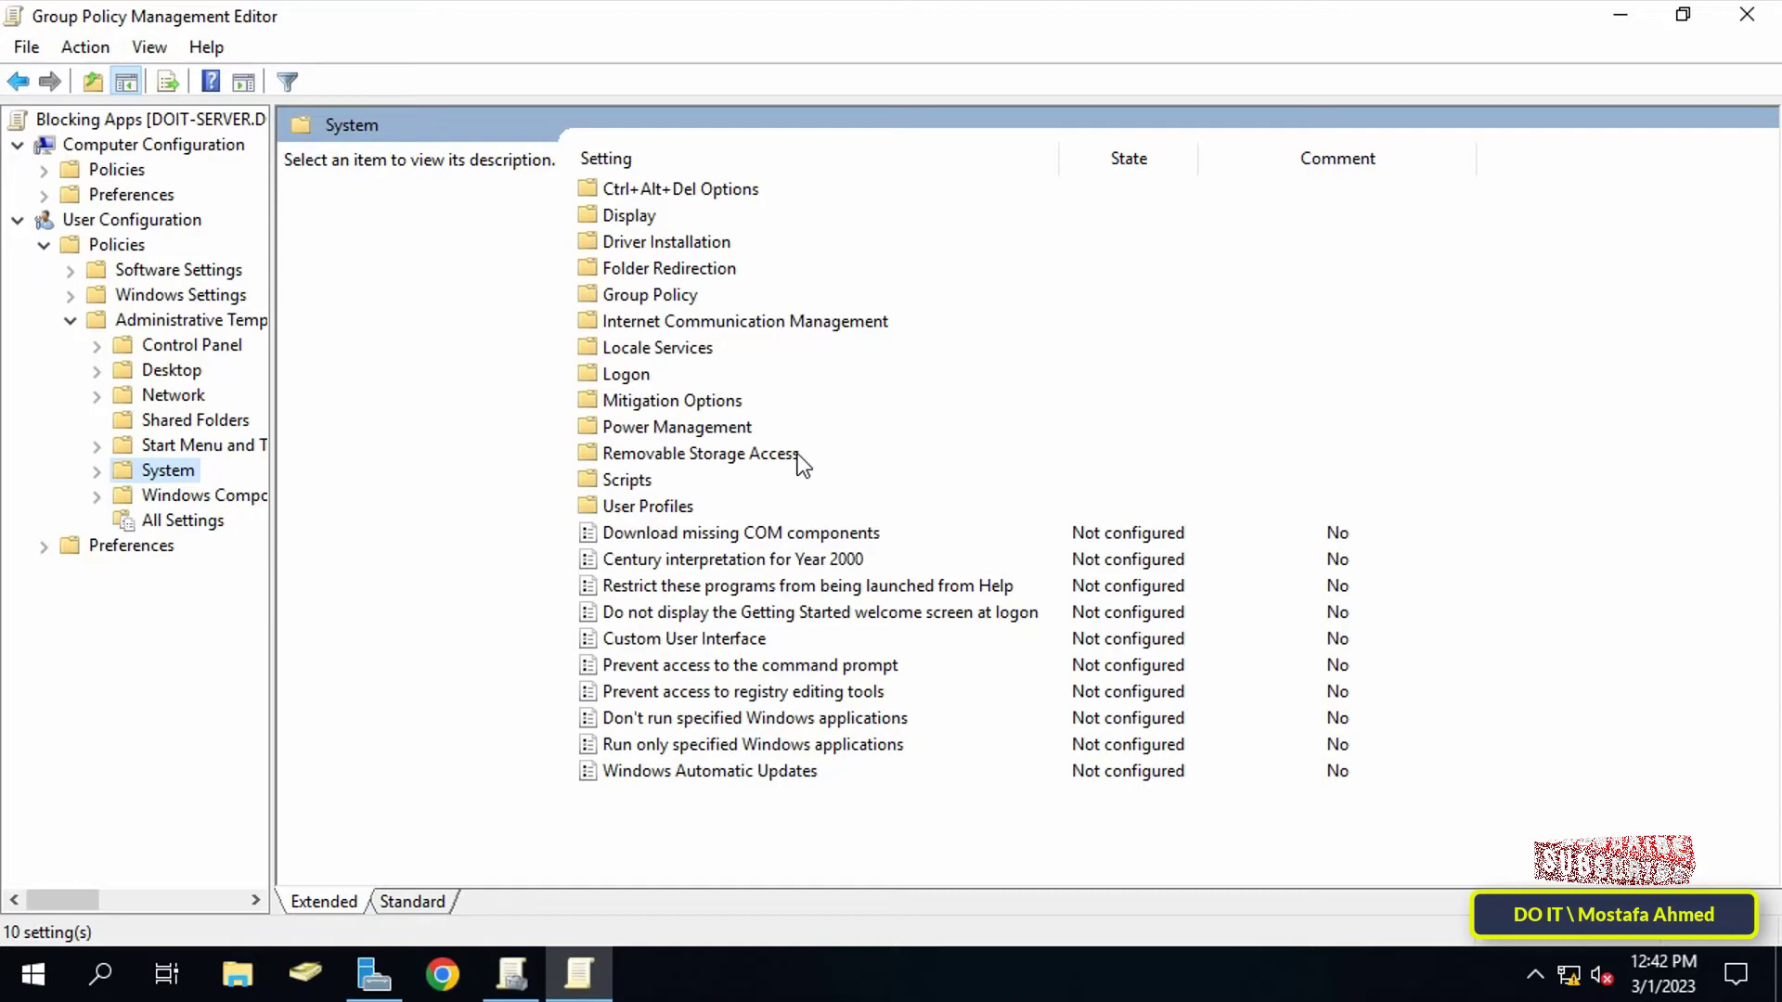
click(755, 717)
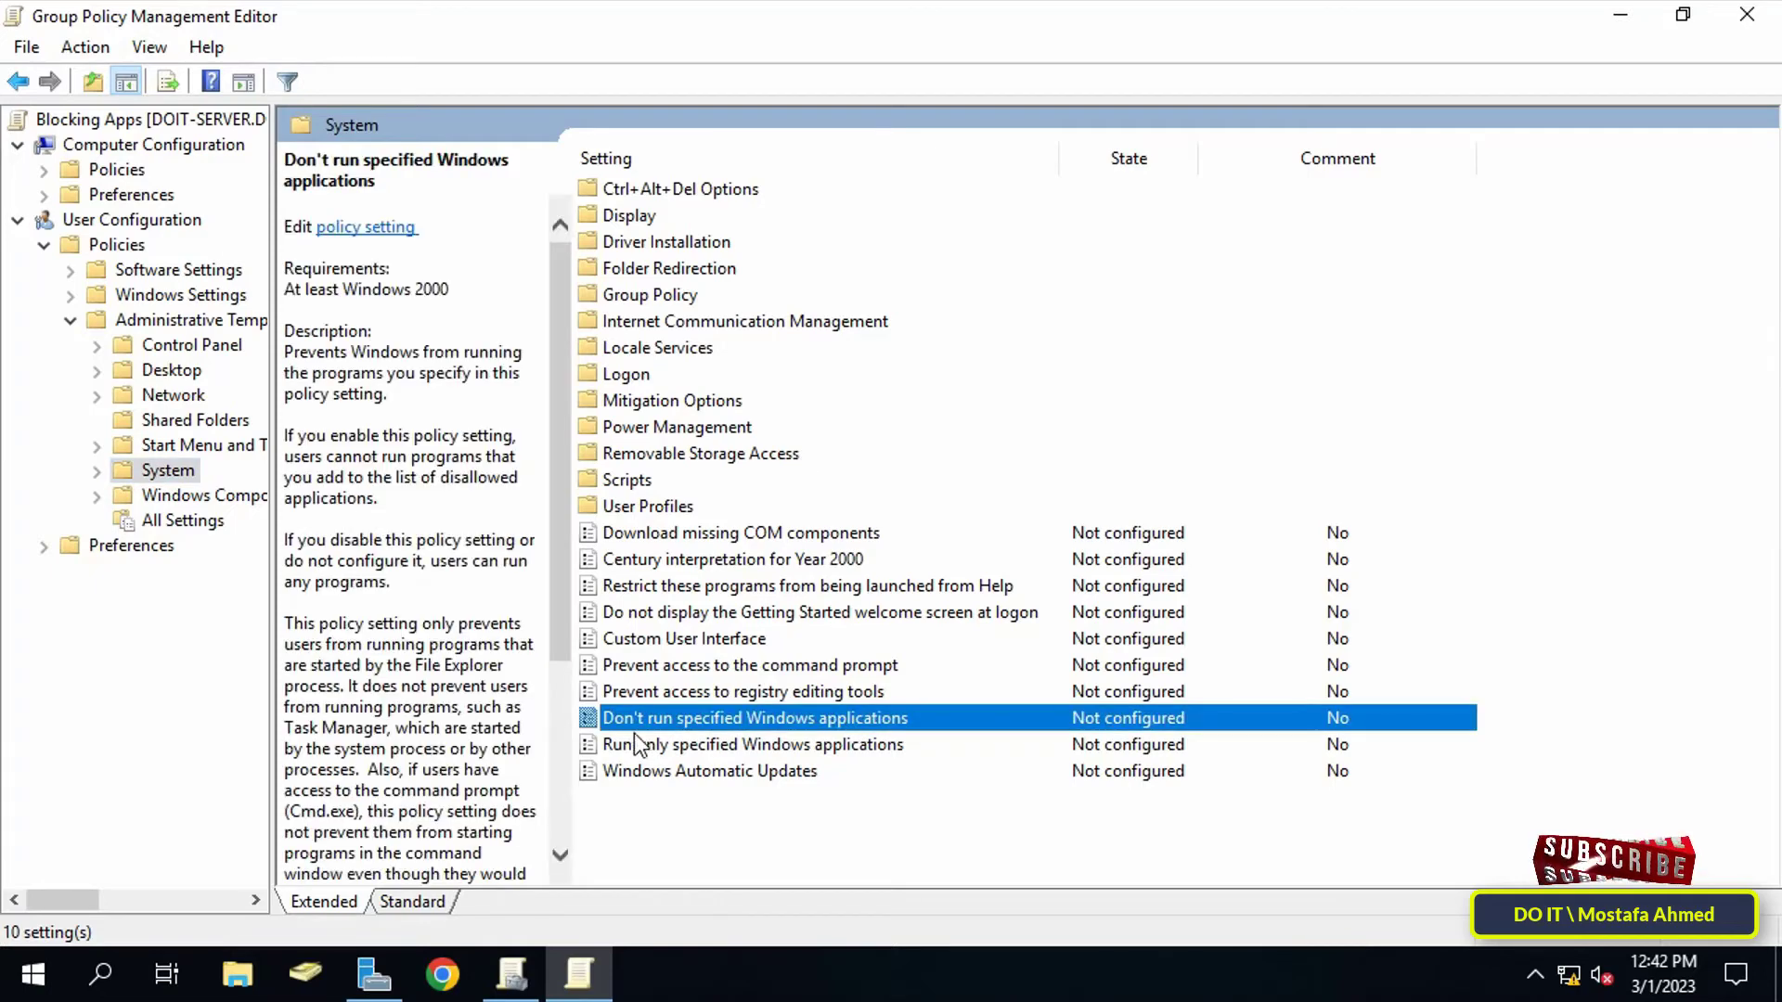
mouse_move(840, 733)
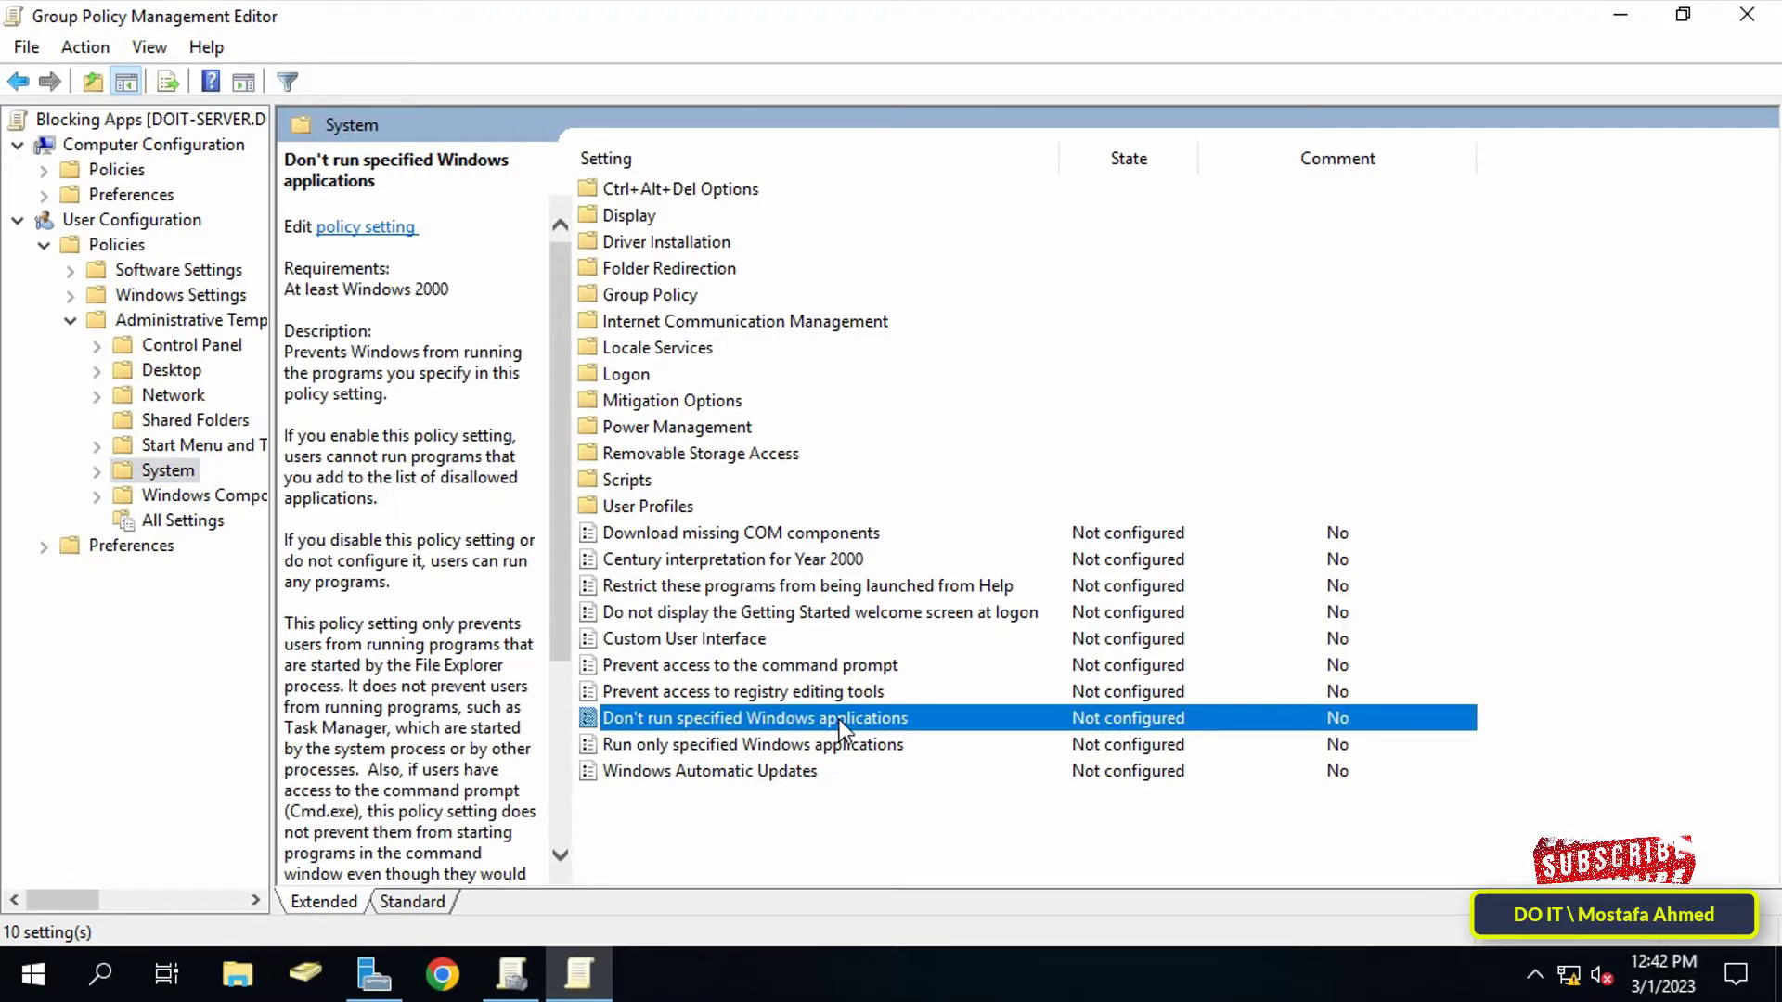
Step: Enable 'Don't run specified Windows applications' with mspaint.exe in the disallowed list
double_click(754, 718)
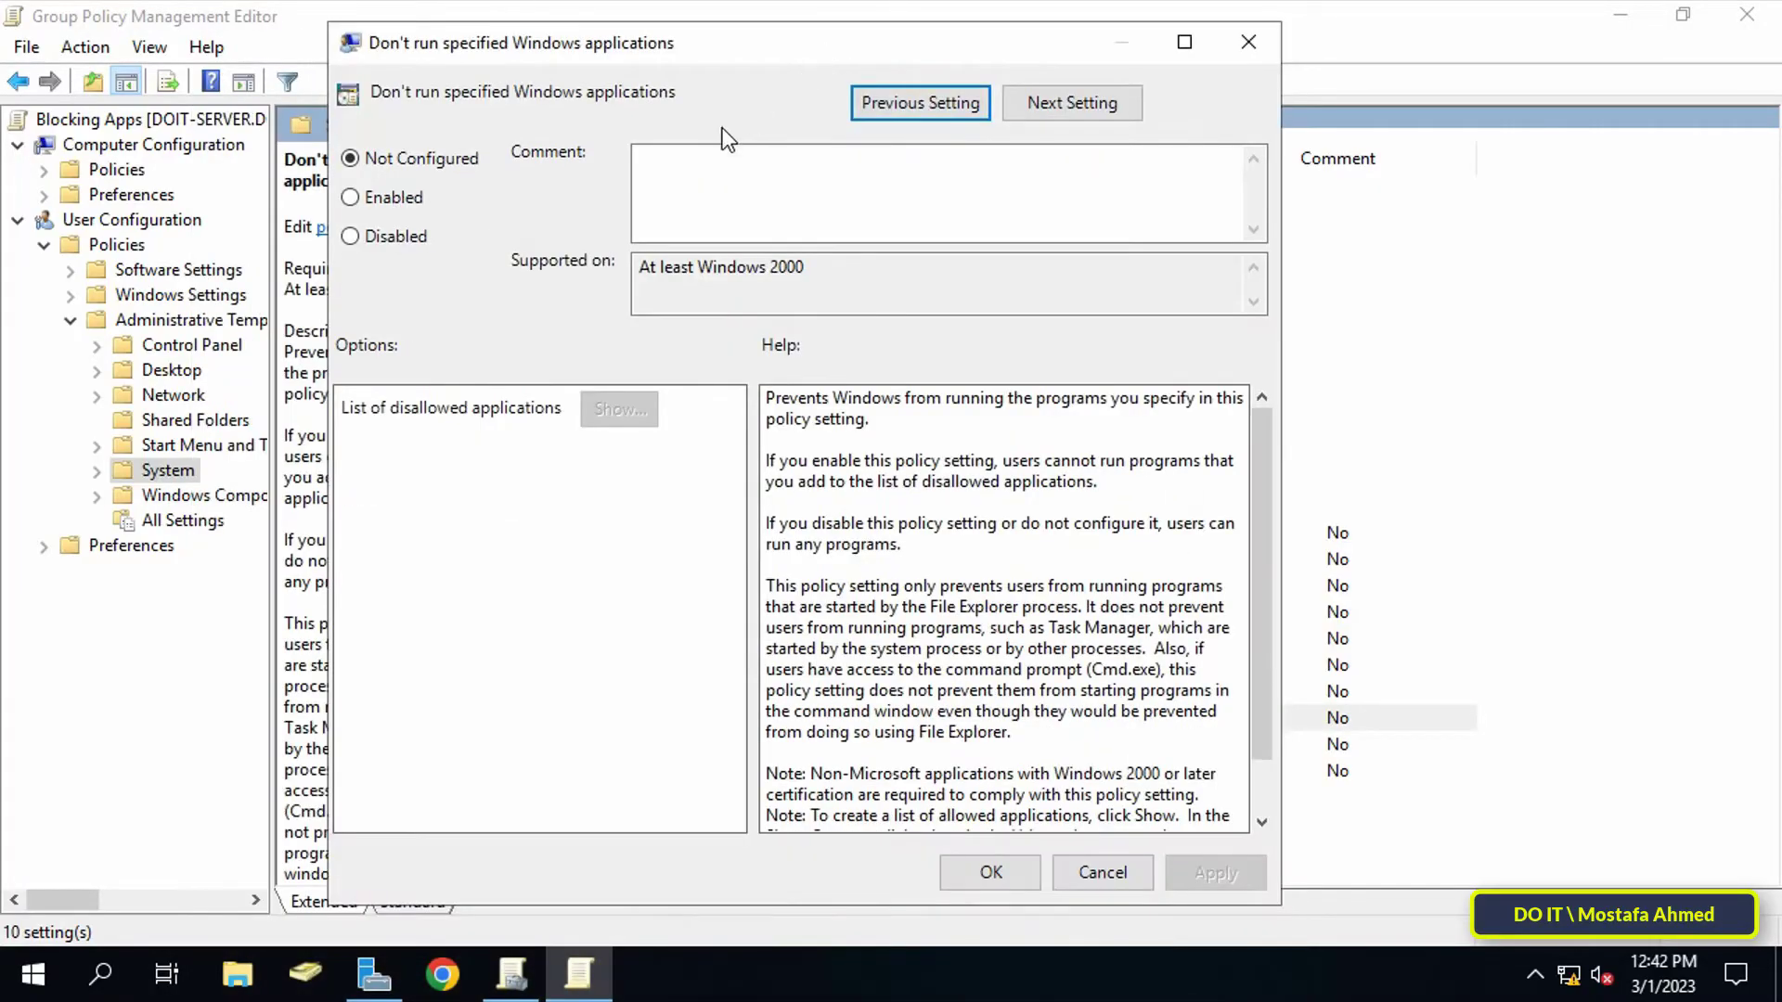
click(350, 197)
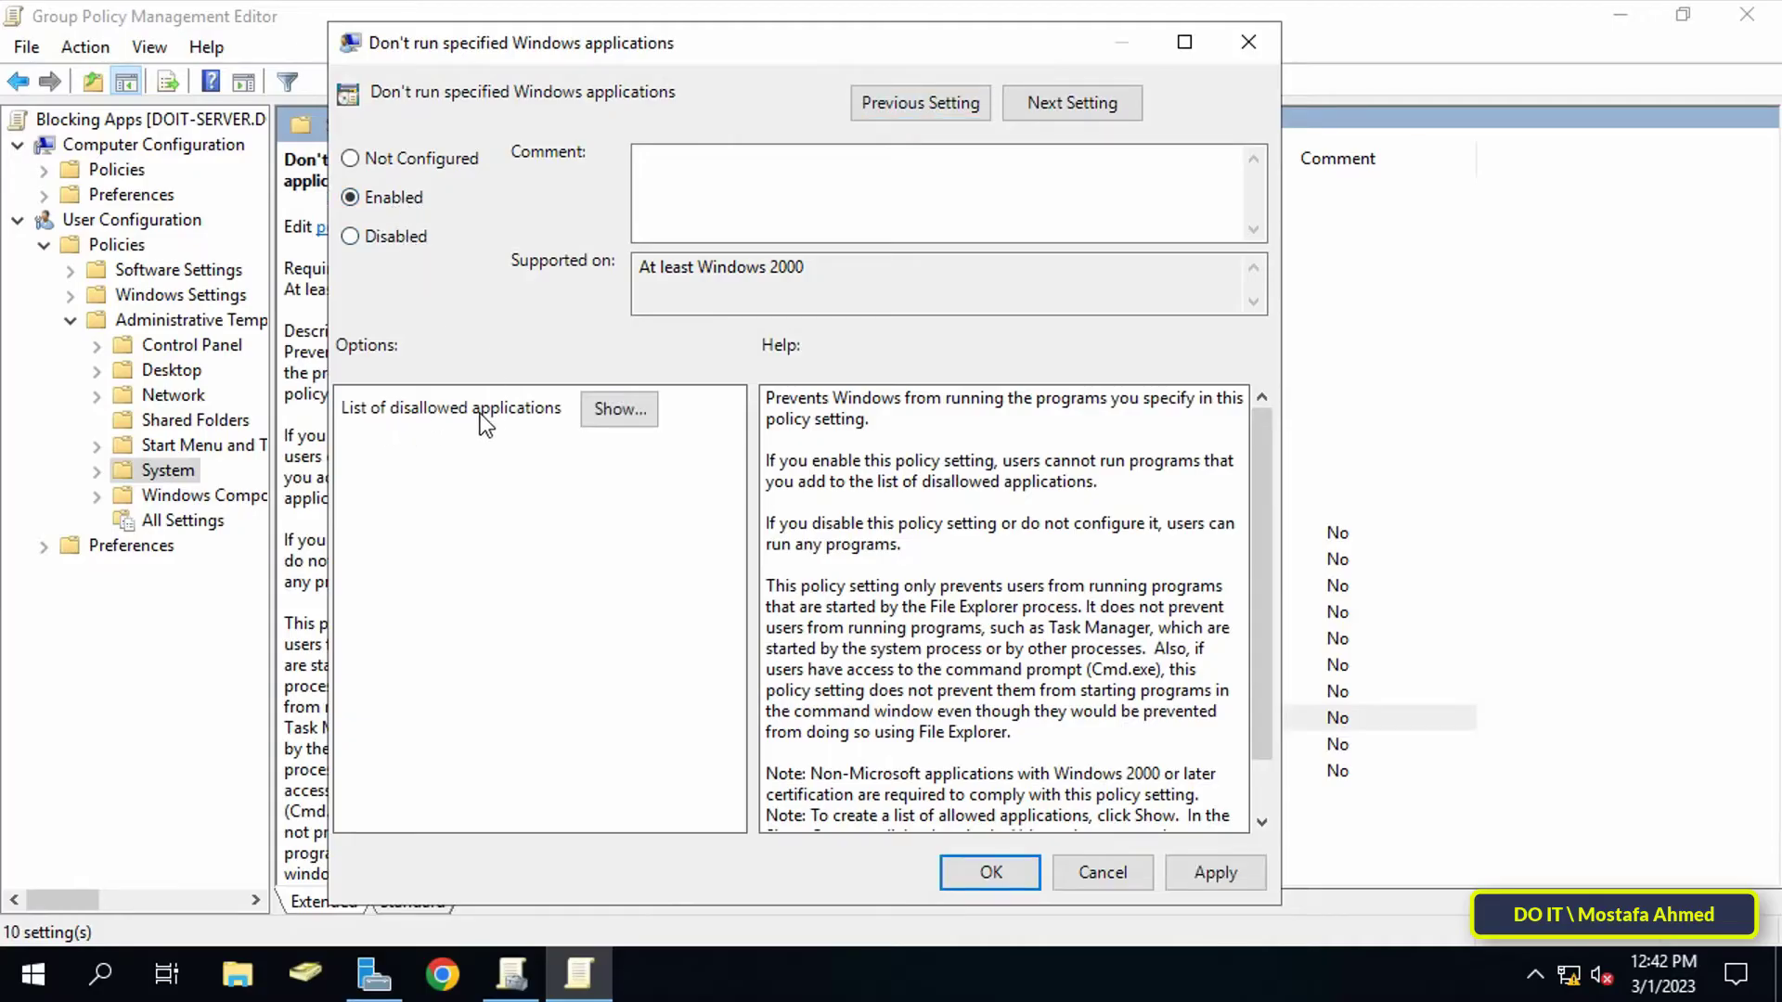
click(619, 409)
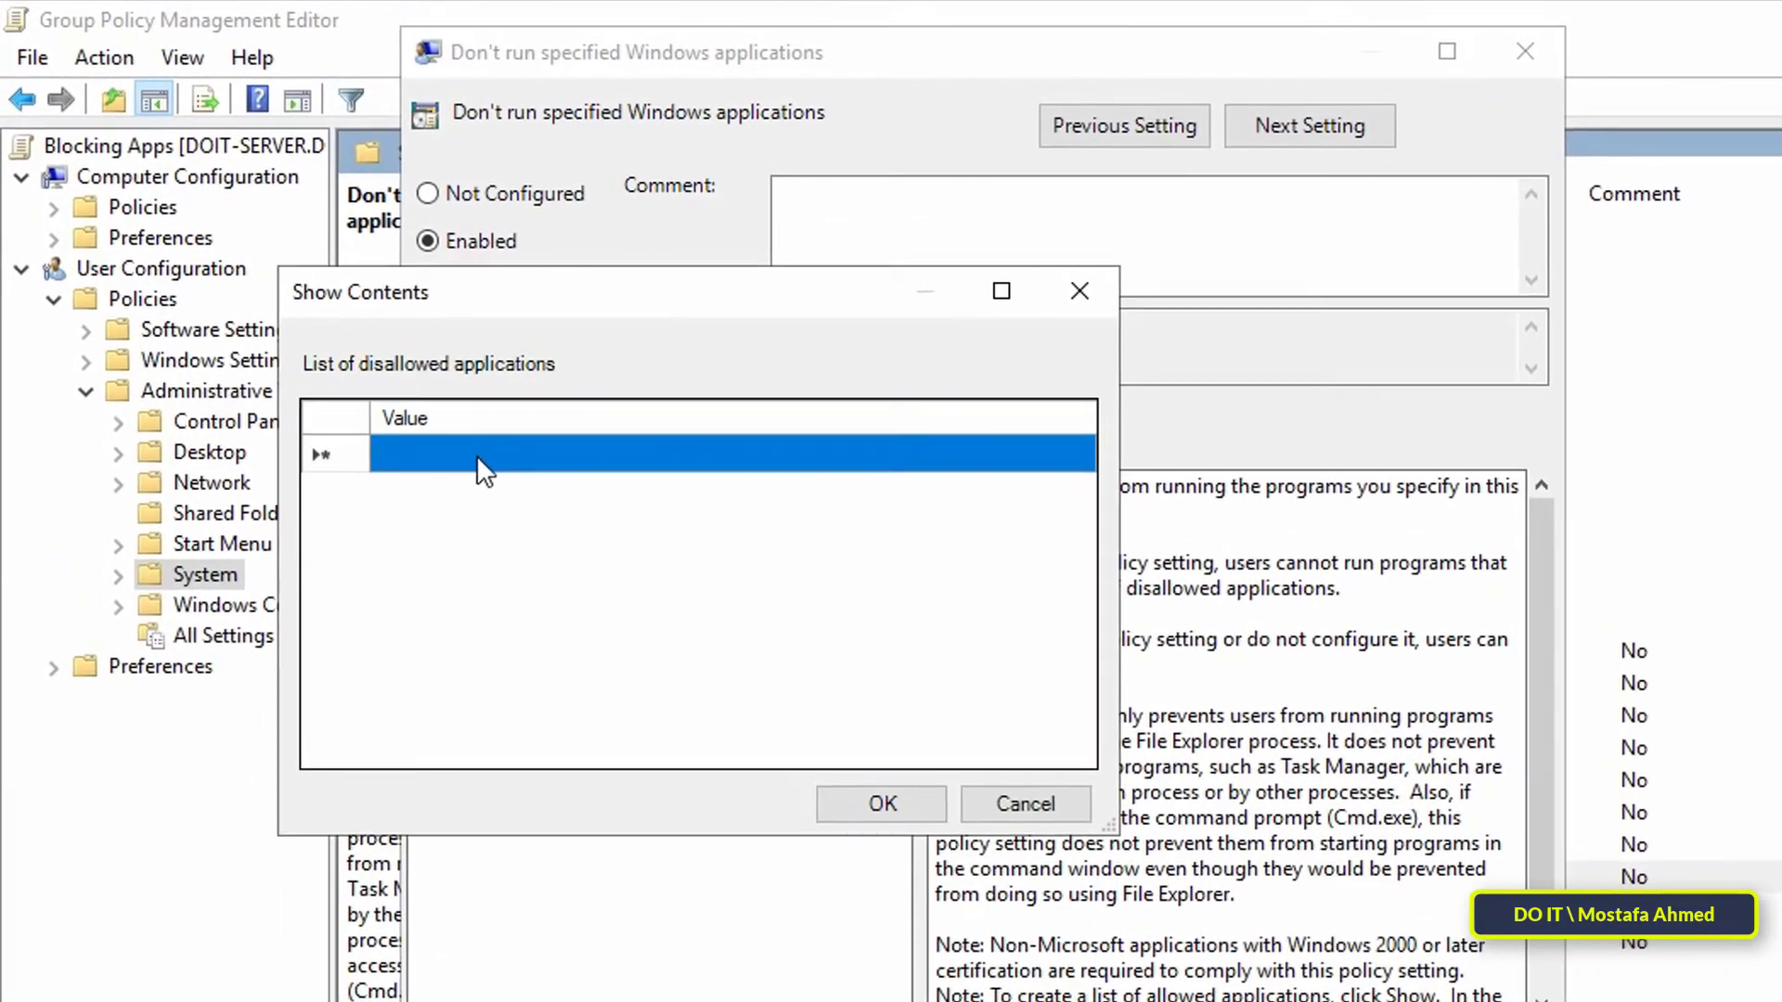
text(mspaint.)
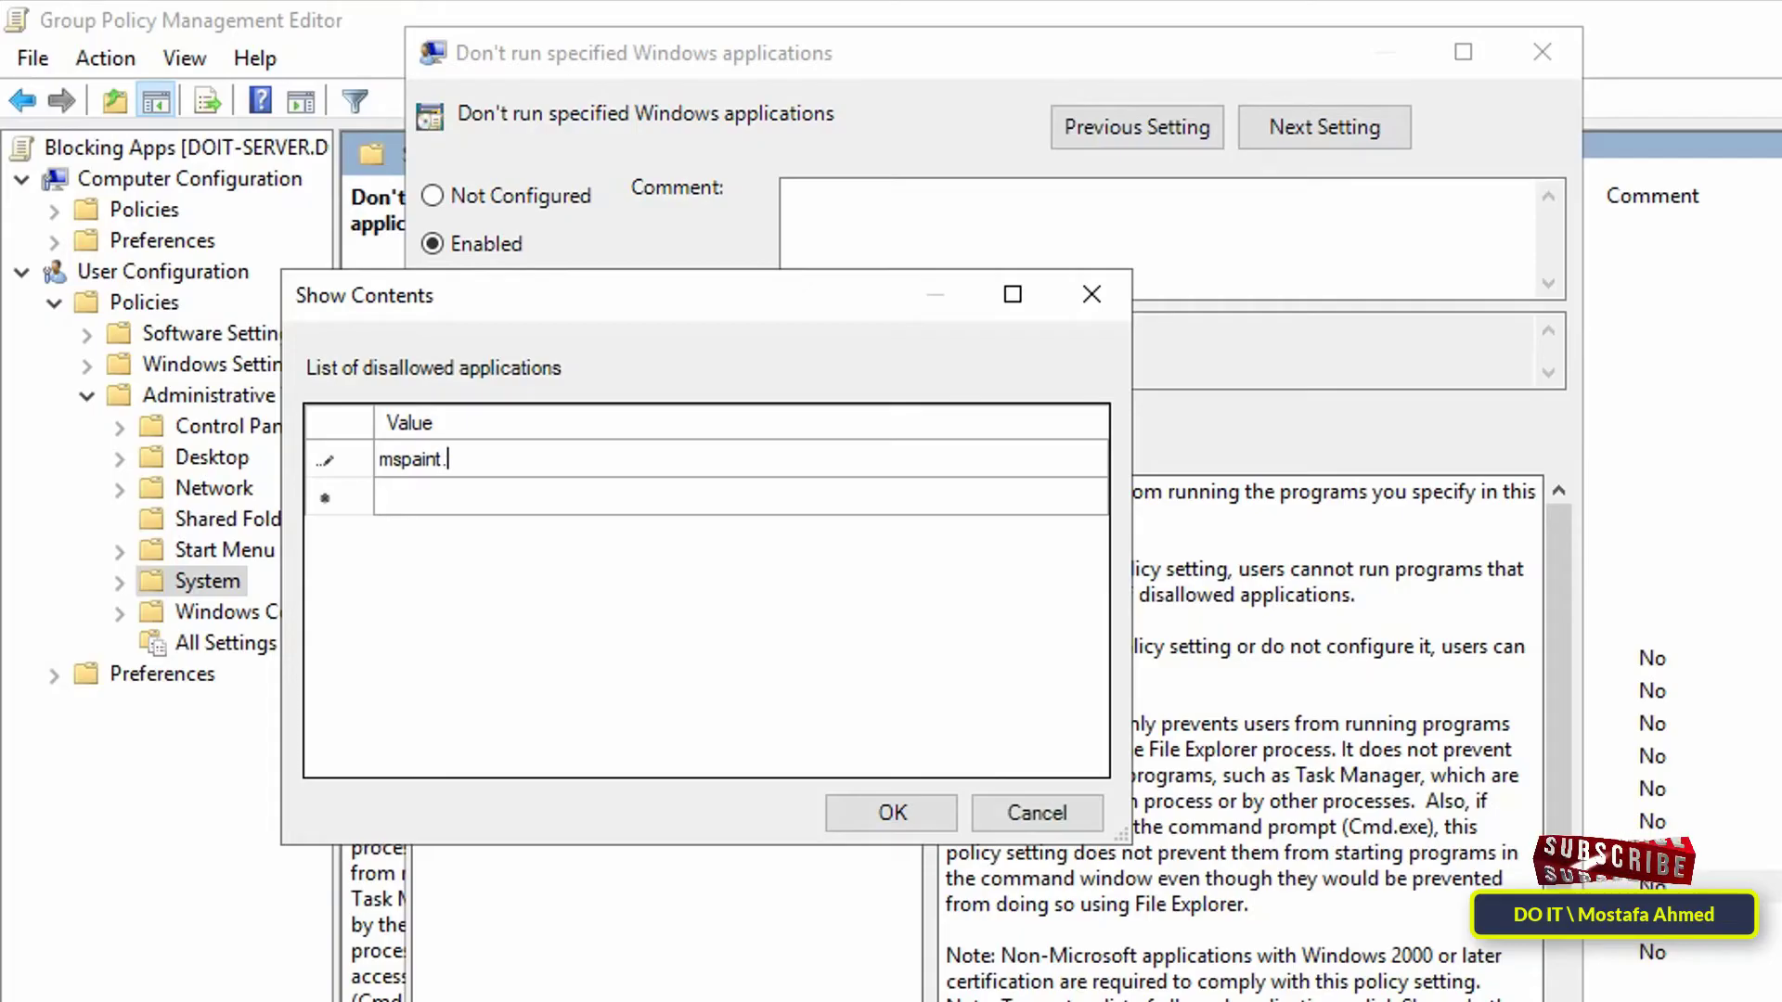
text(exe)
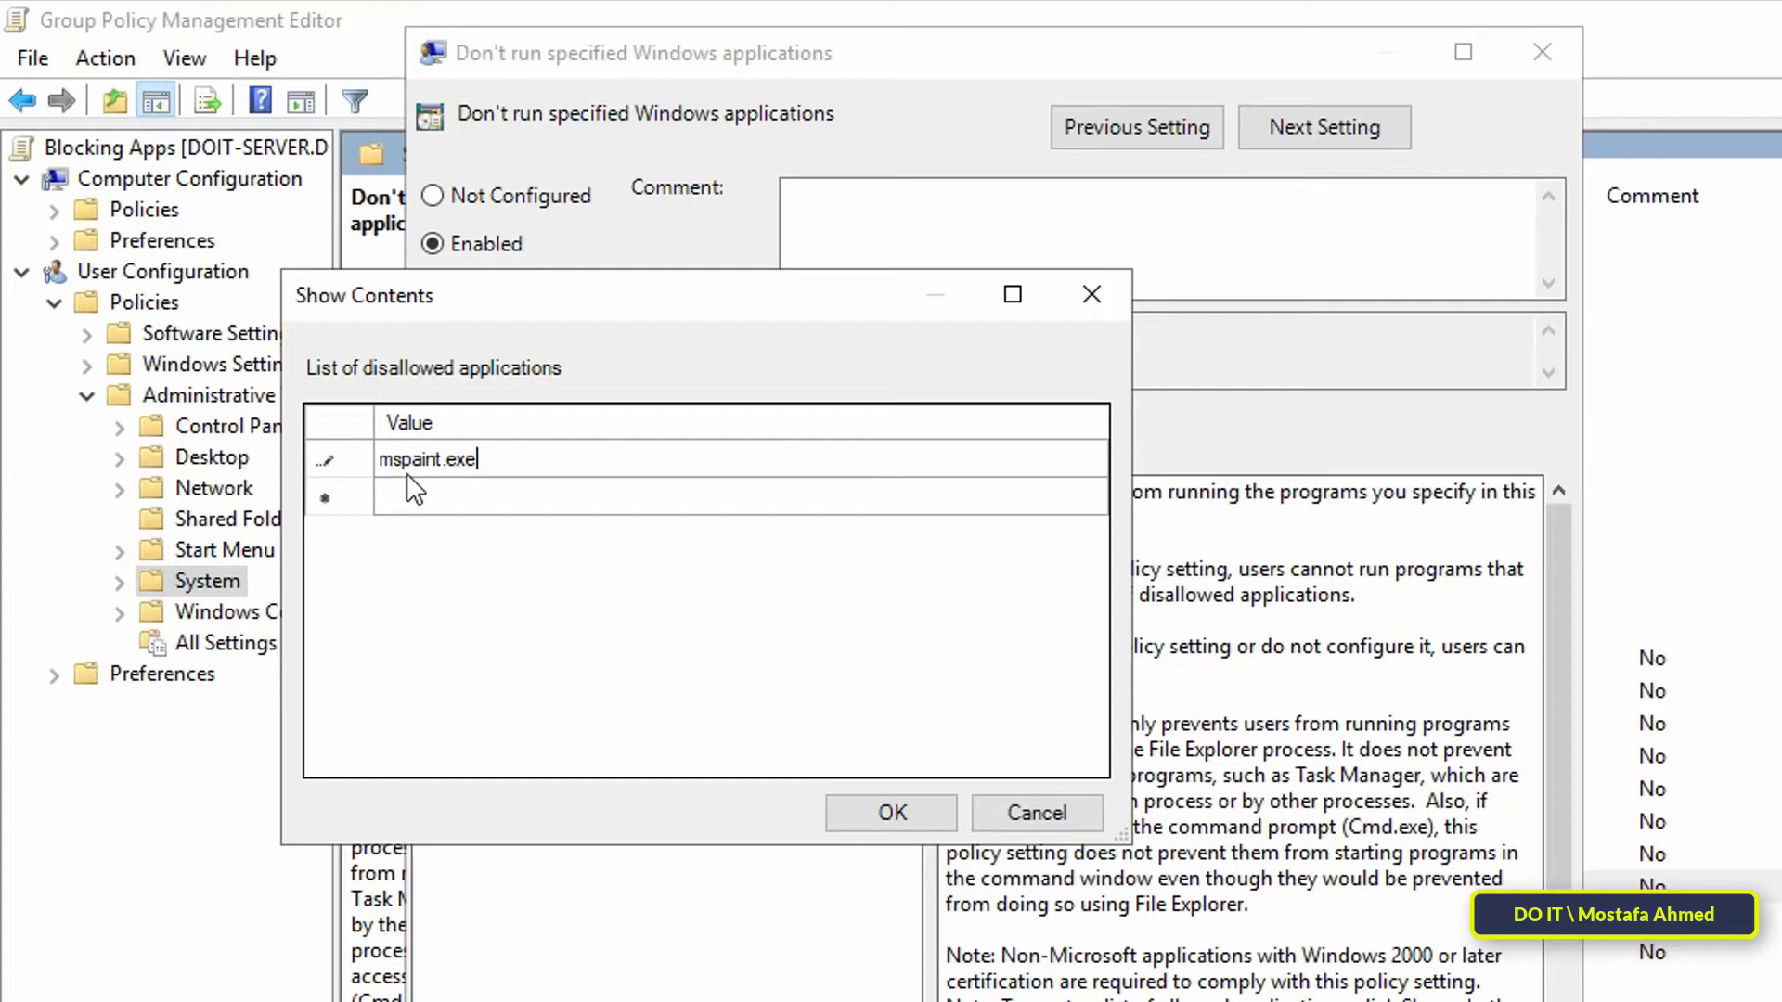
mouse_move(813, 649)
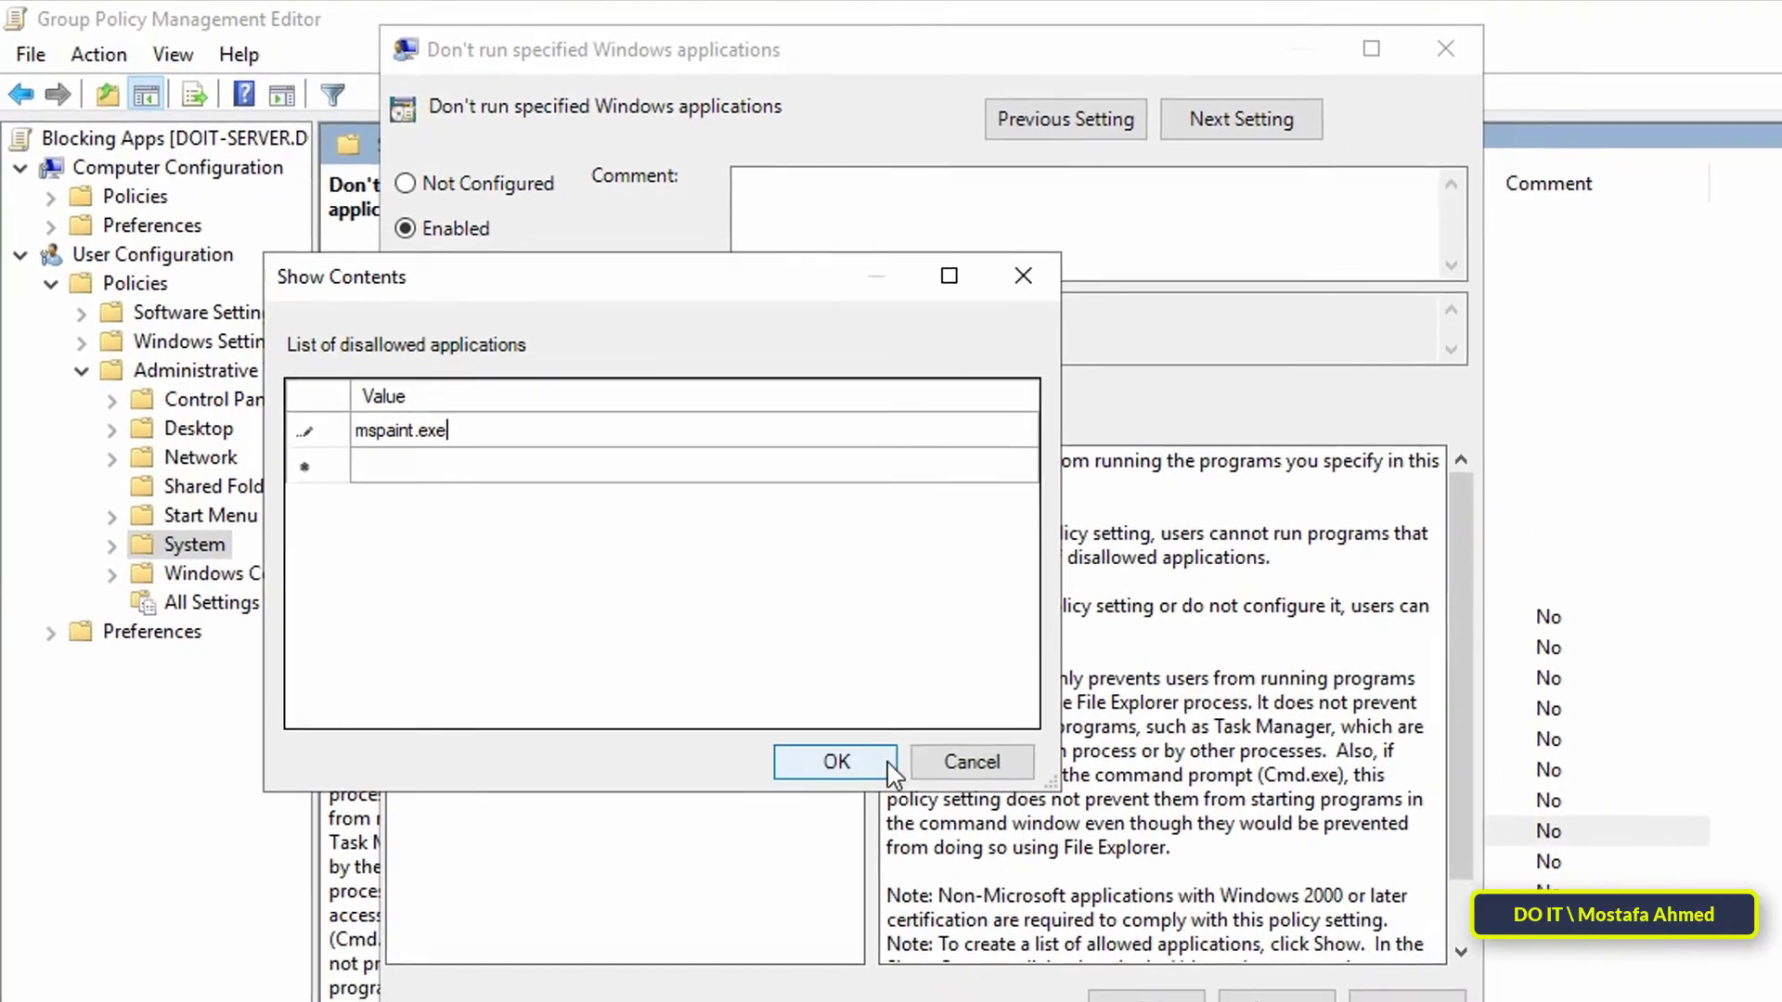
click(834, 761)
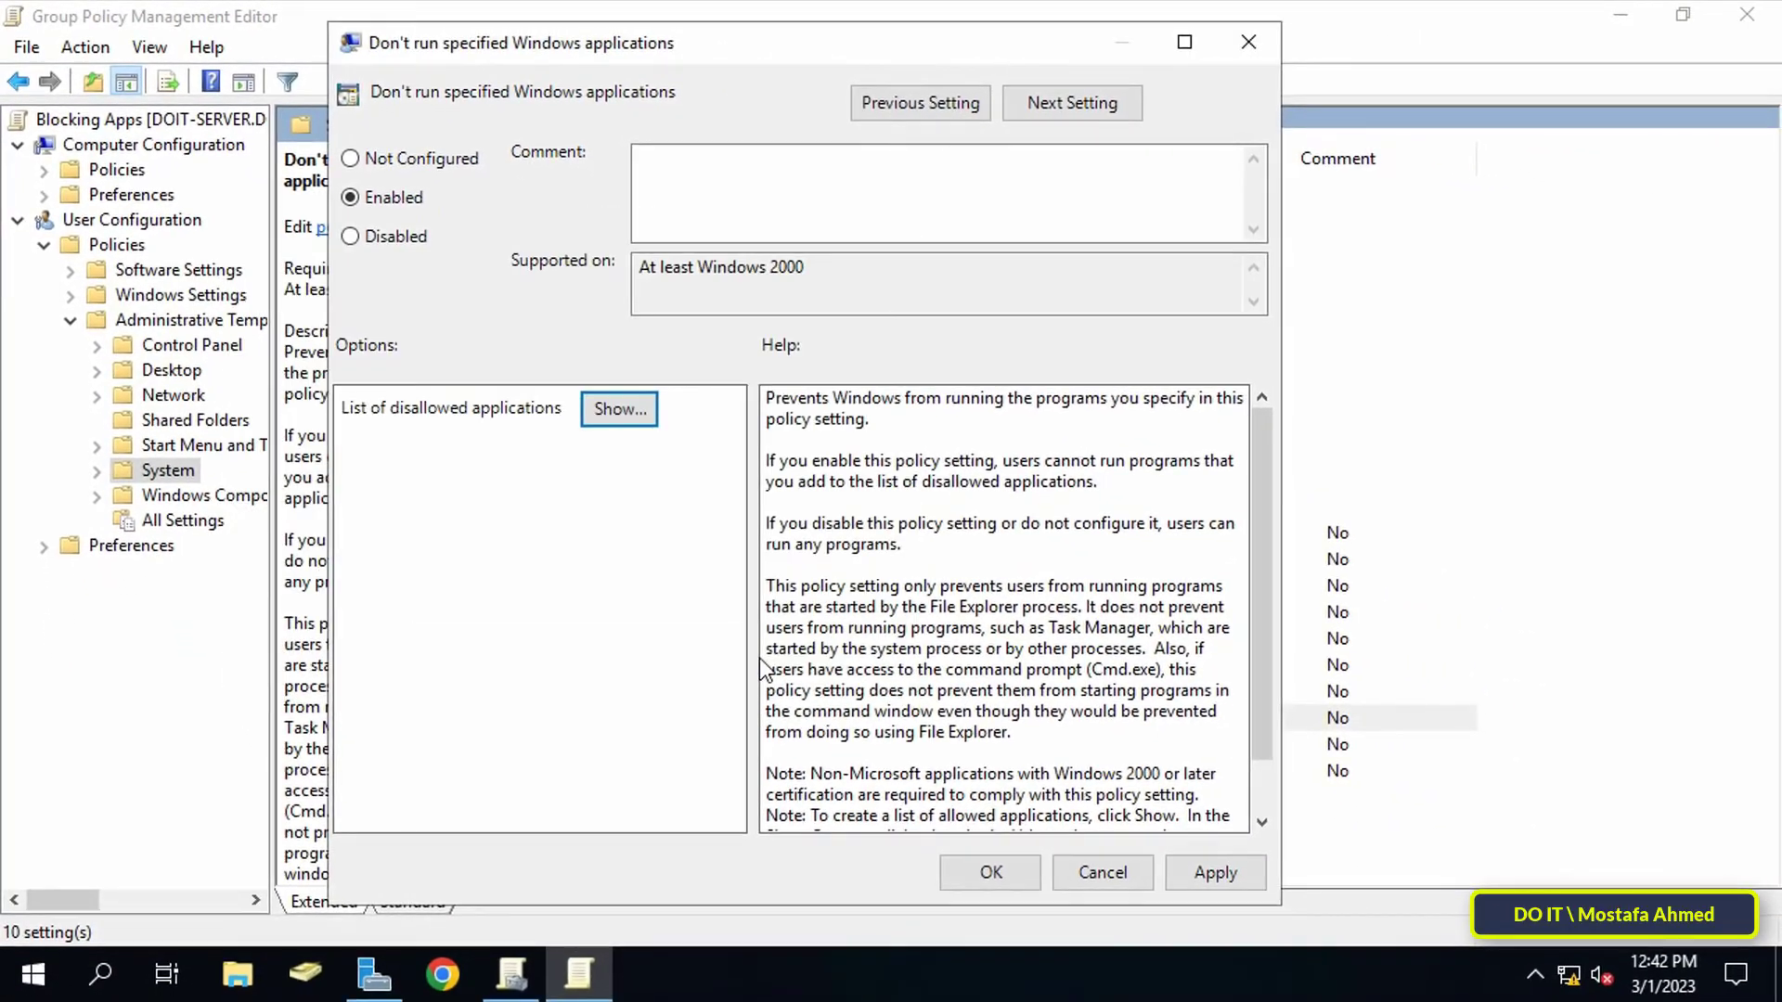
mouse_move(629, 568)
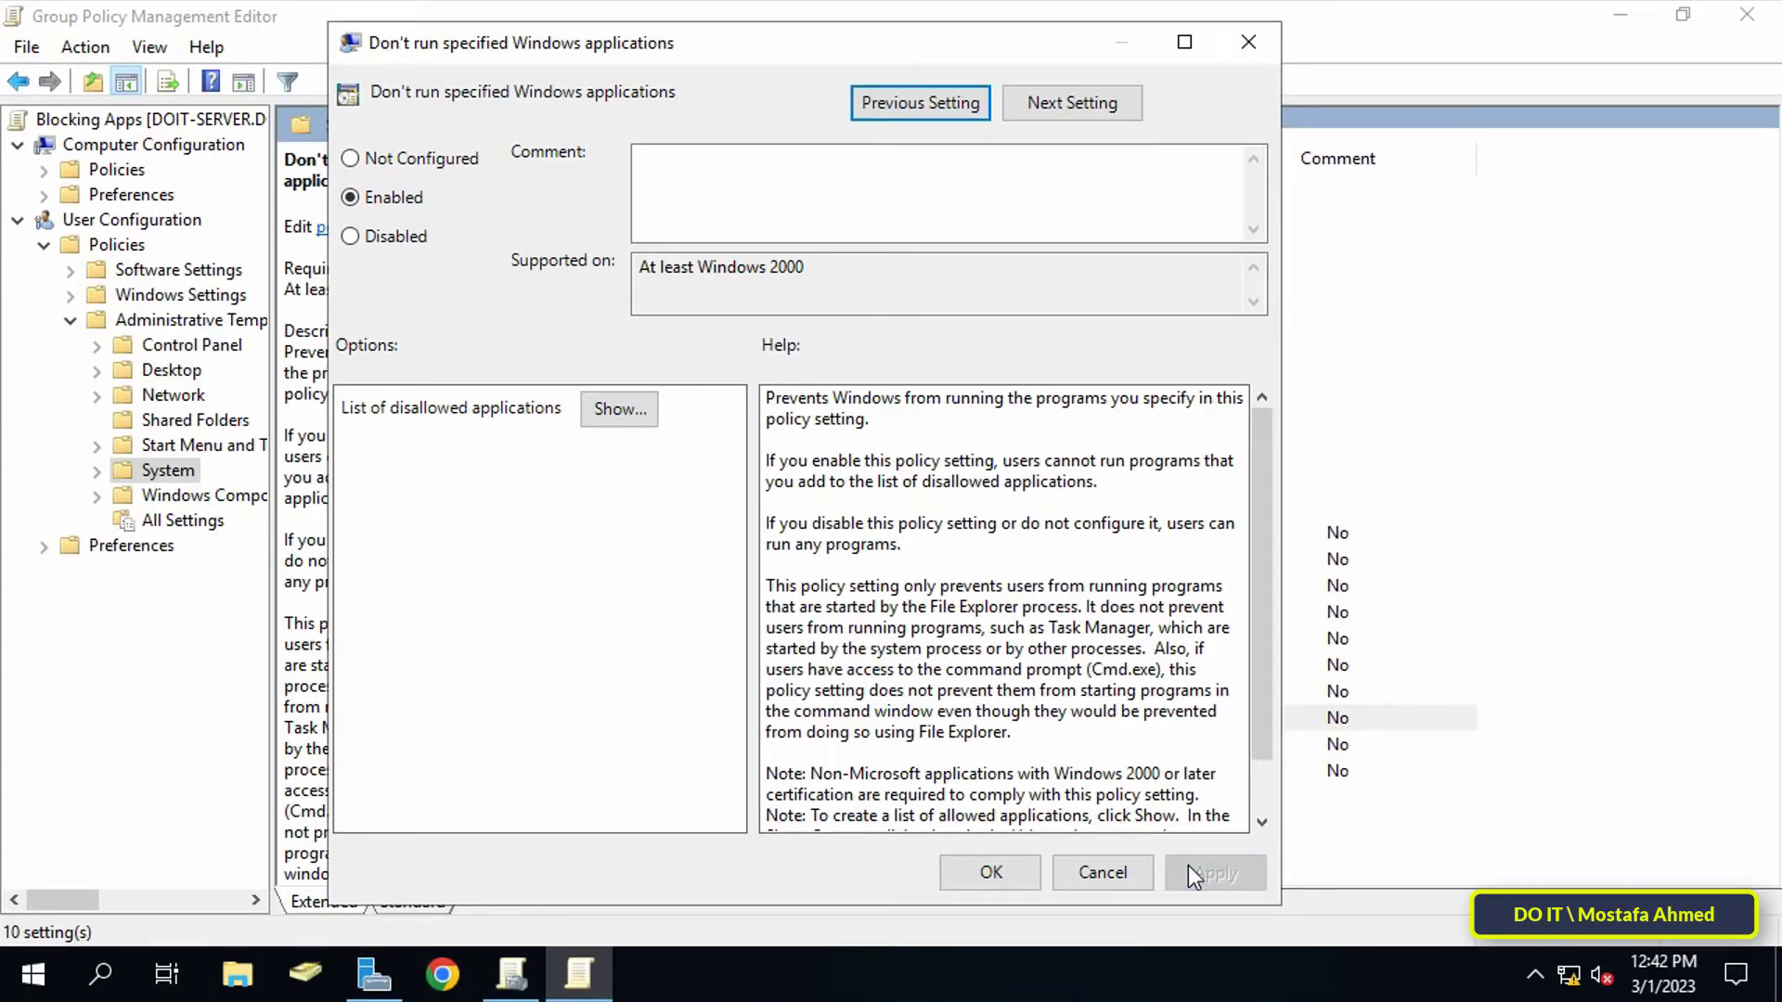
click(987, 873)
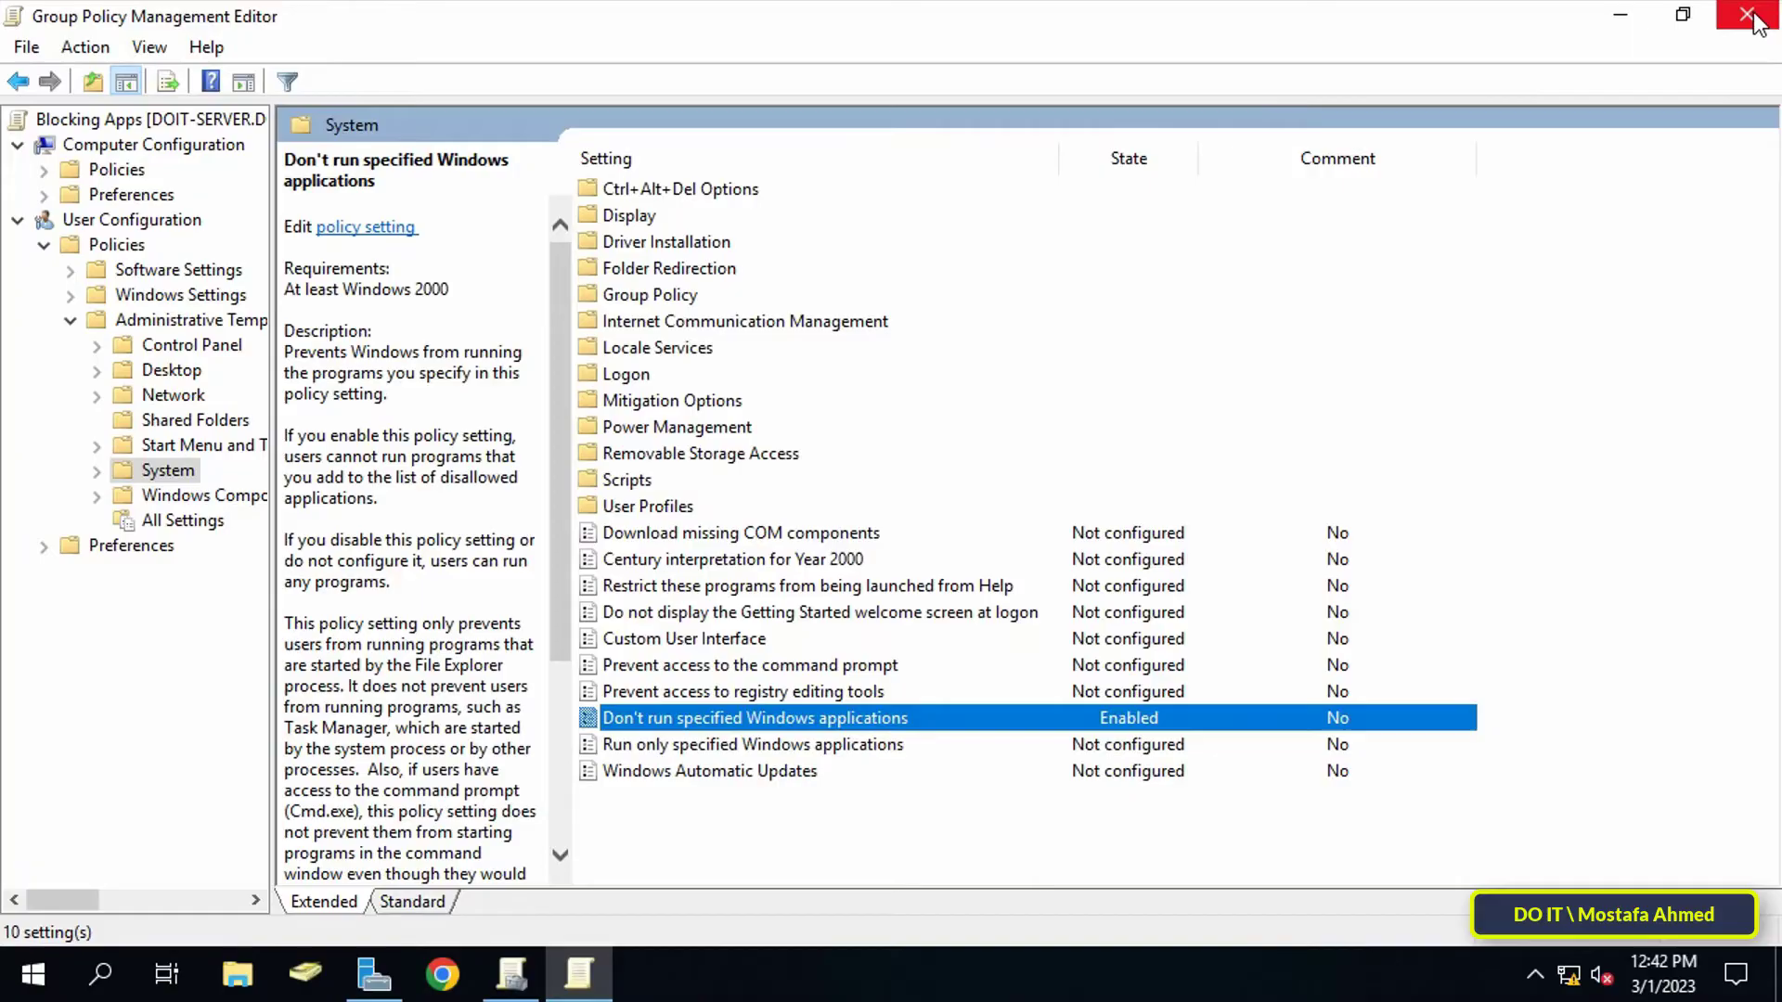
Step: Close the editor and link the existing Blocking Apps GPO to the test OU
click(1768, 15)
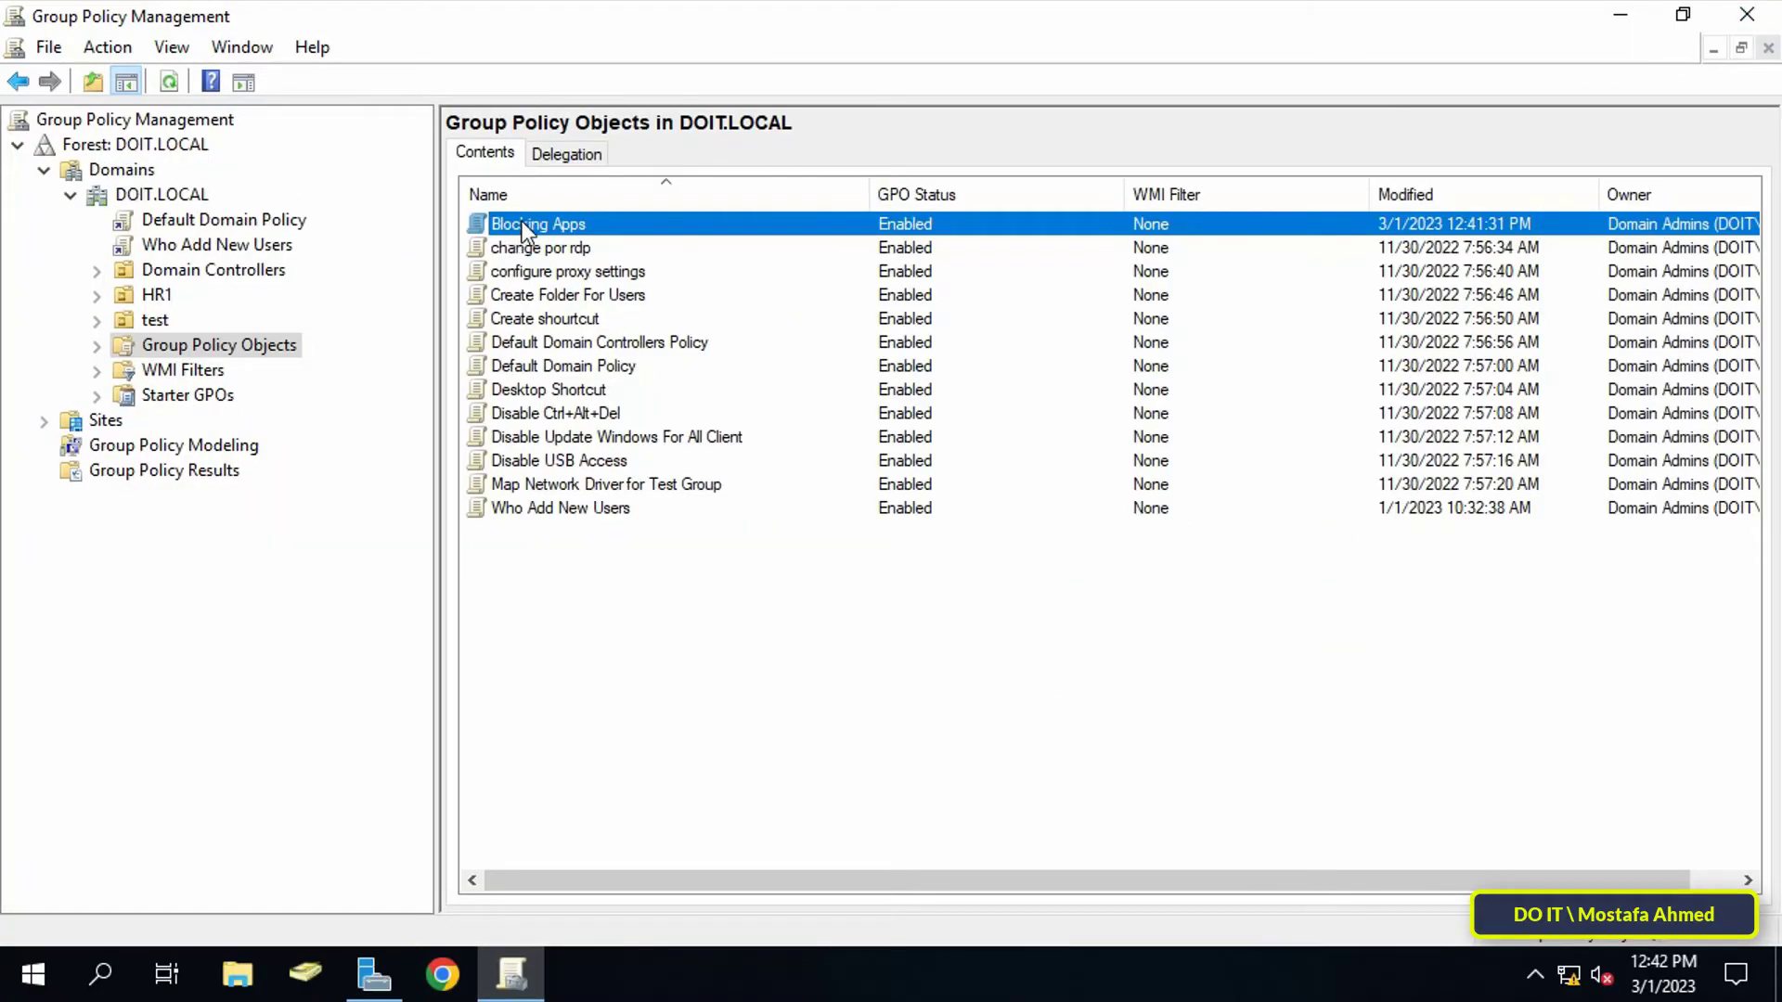
mouse_move(168, 304)
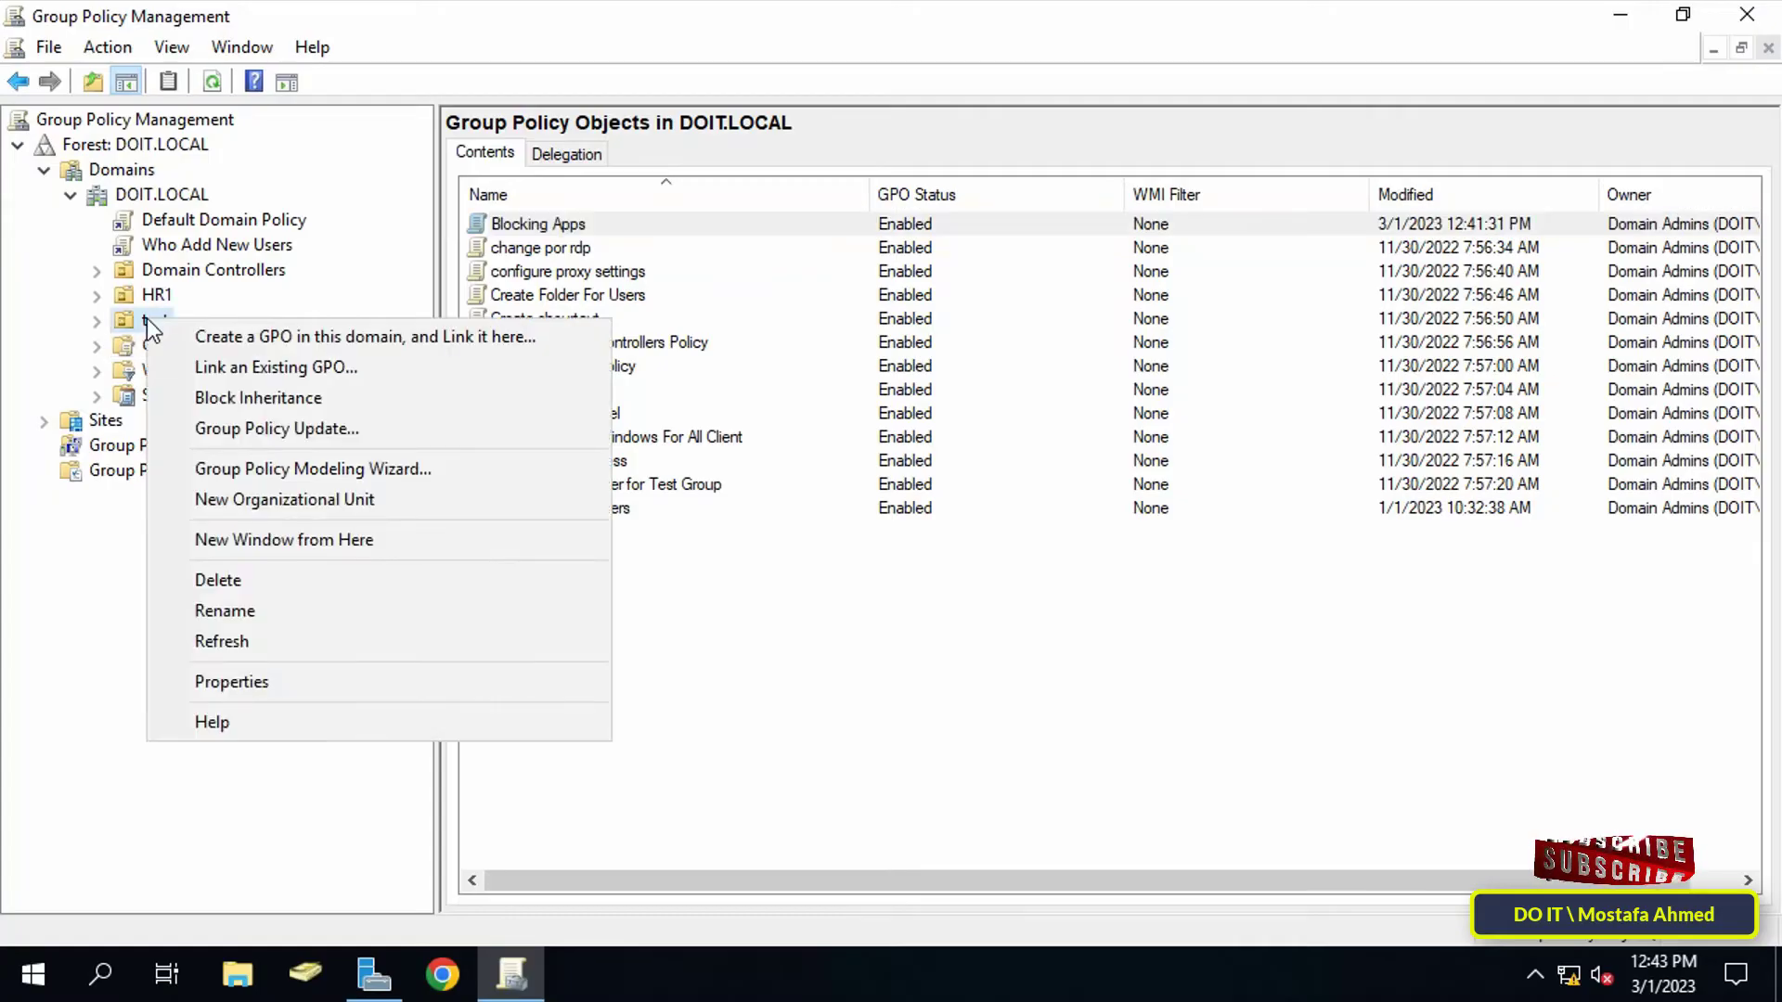
click(274, 368)
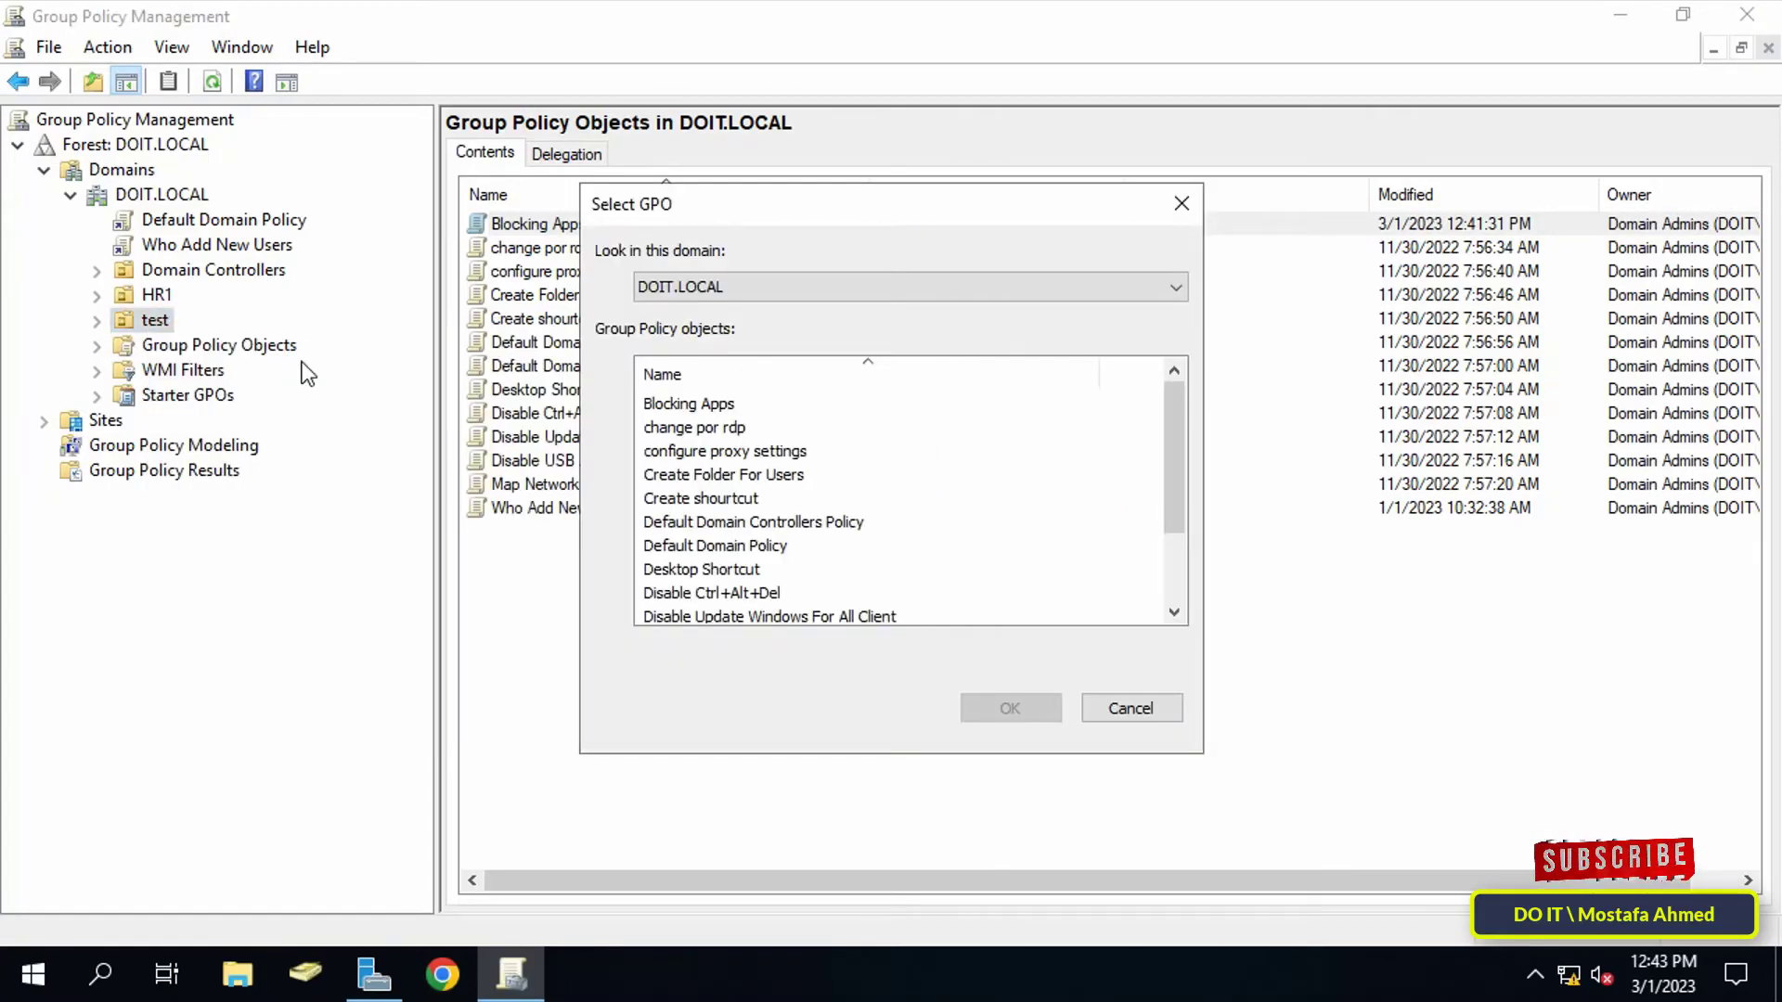
click(688, 404)
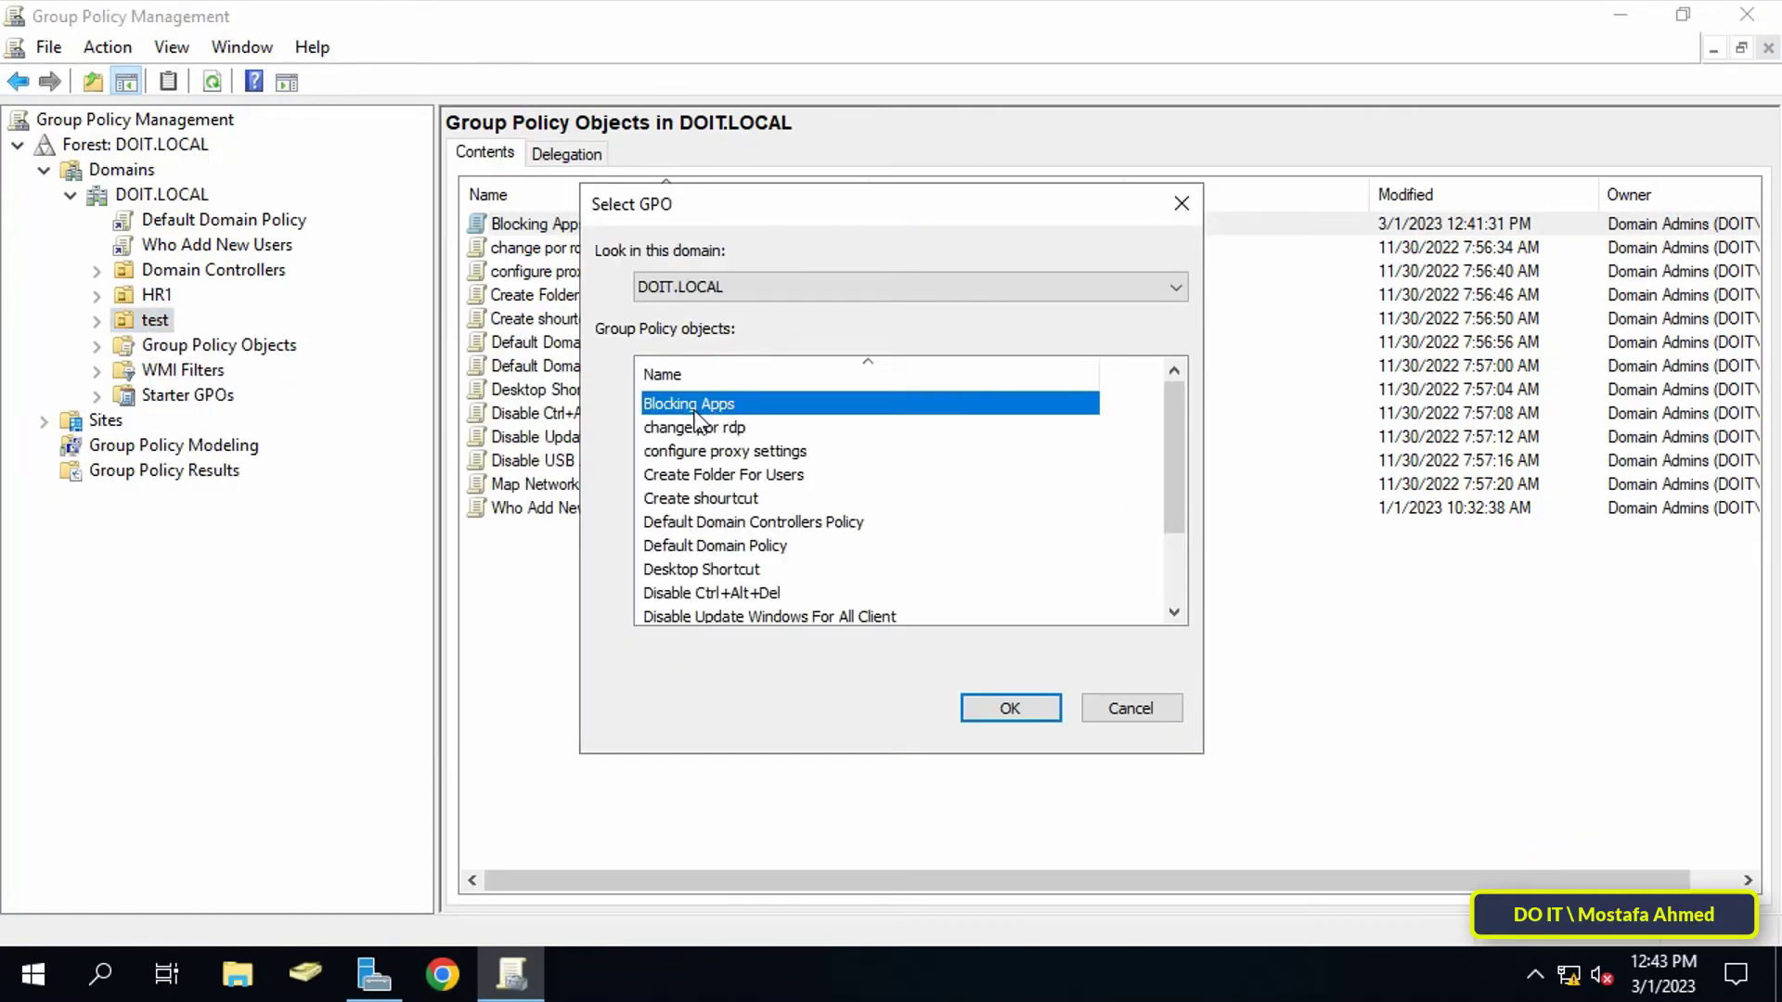
click(1008, 707)
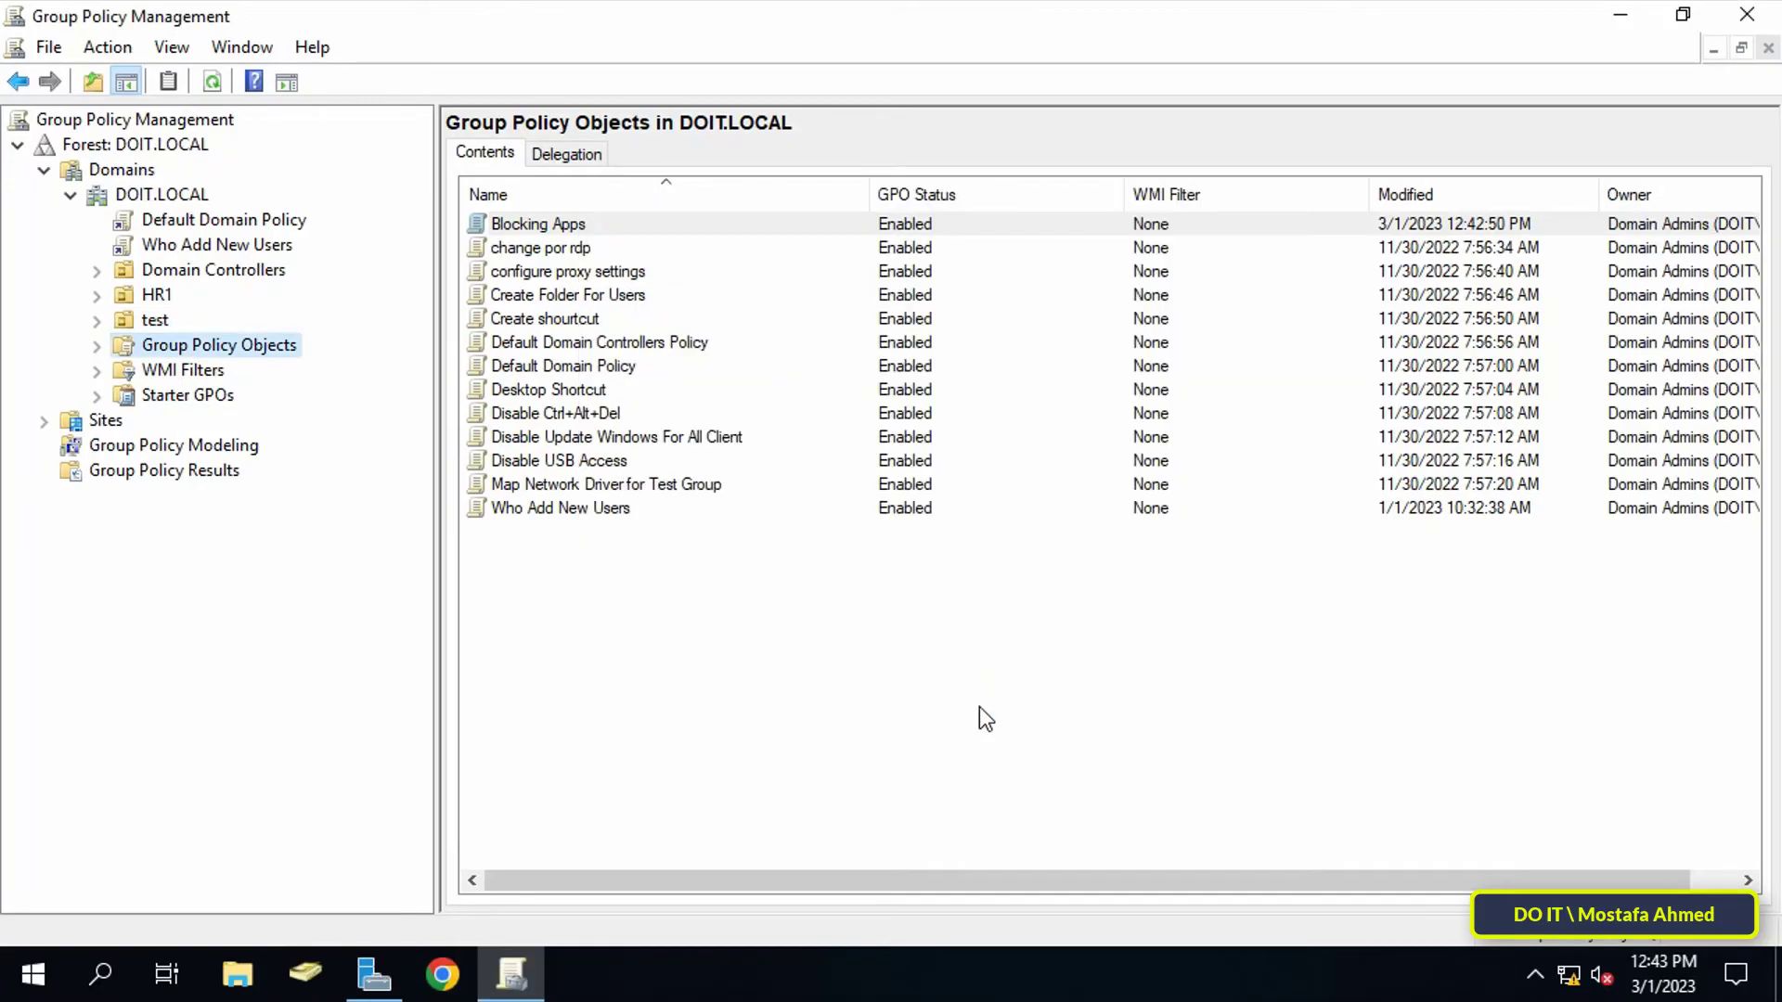
mouse_move(989, 702)
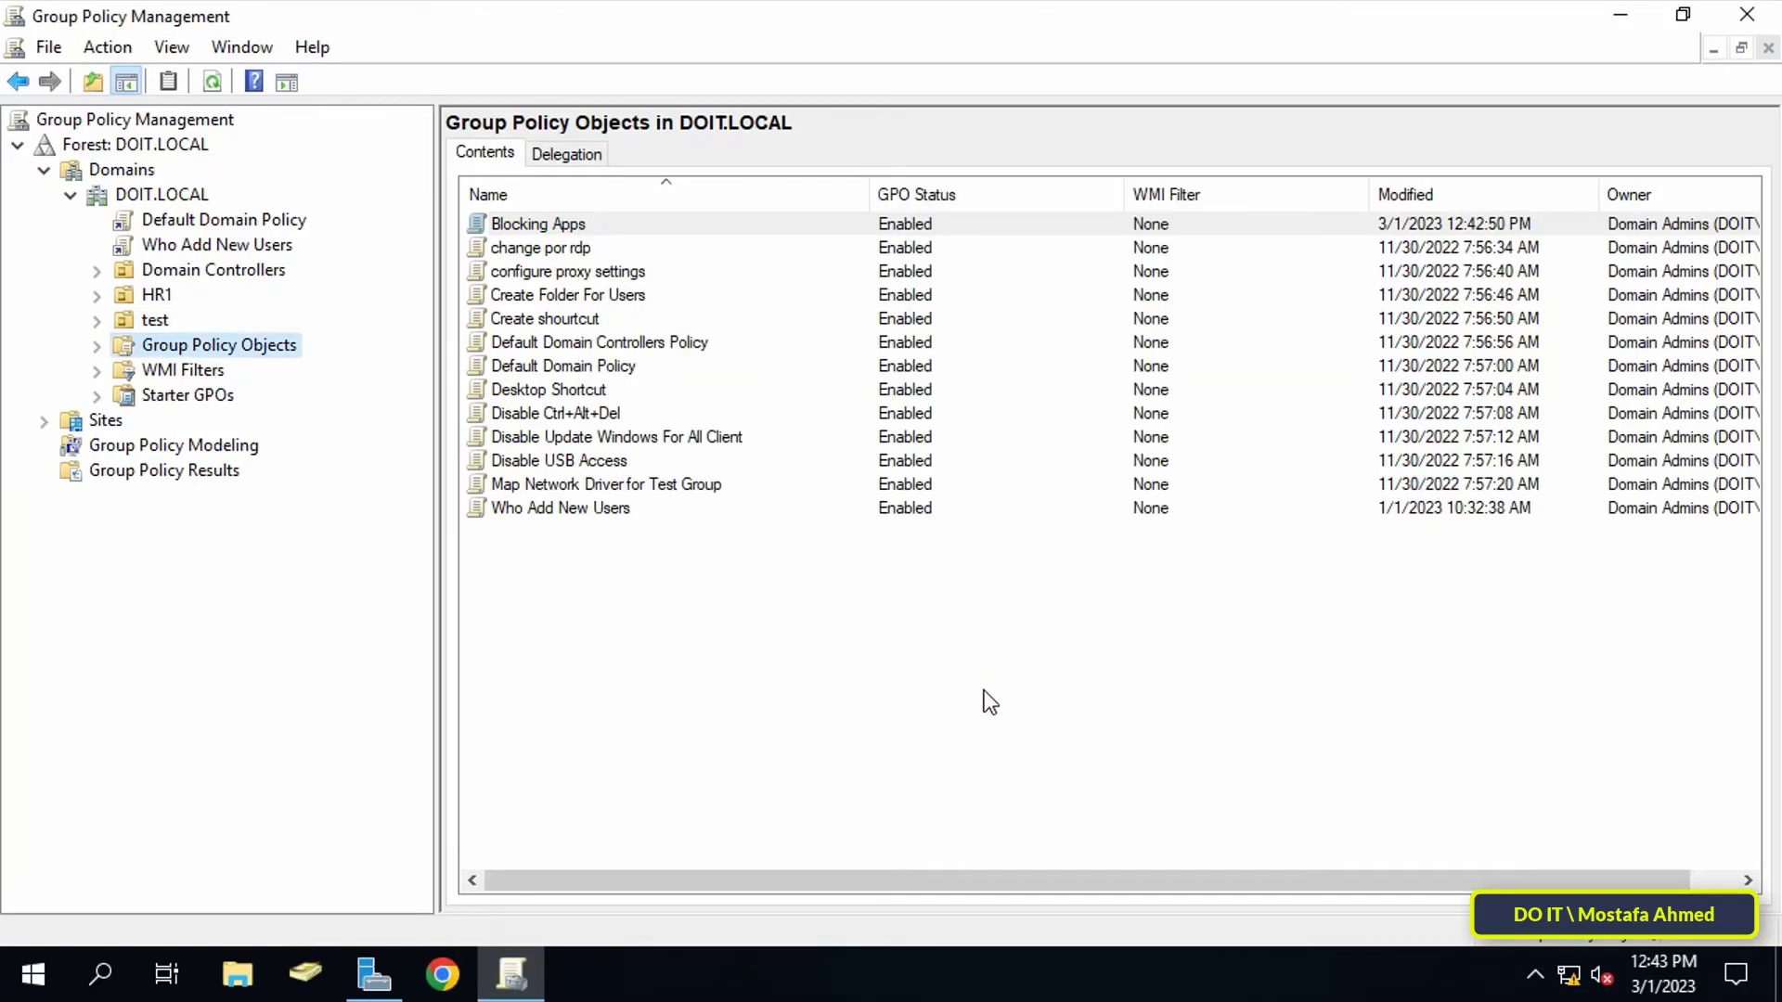